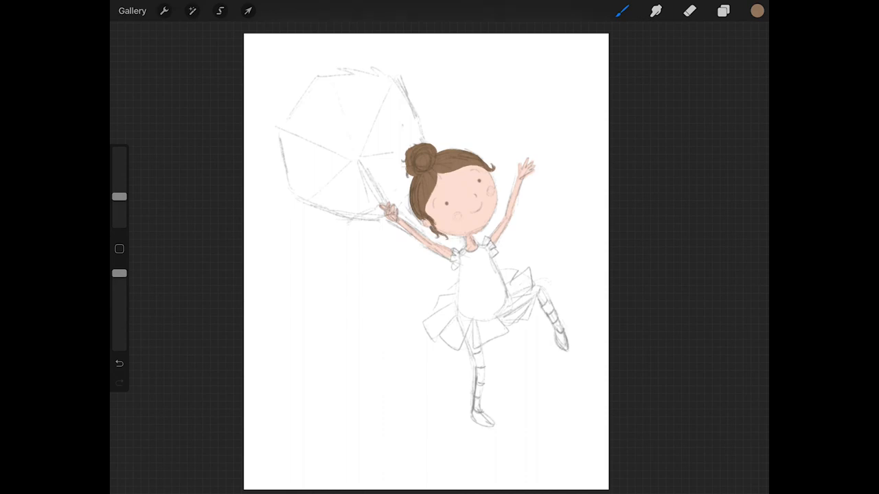
- Paint the bodice pink, the tutu a lighter pink, and the stockings pale teal
click(723, 10)
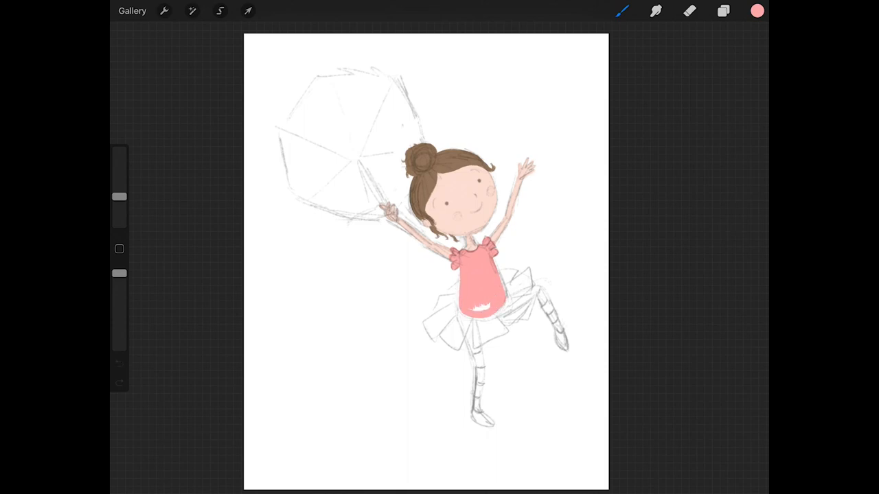
click(474, 298)
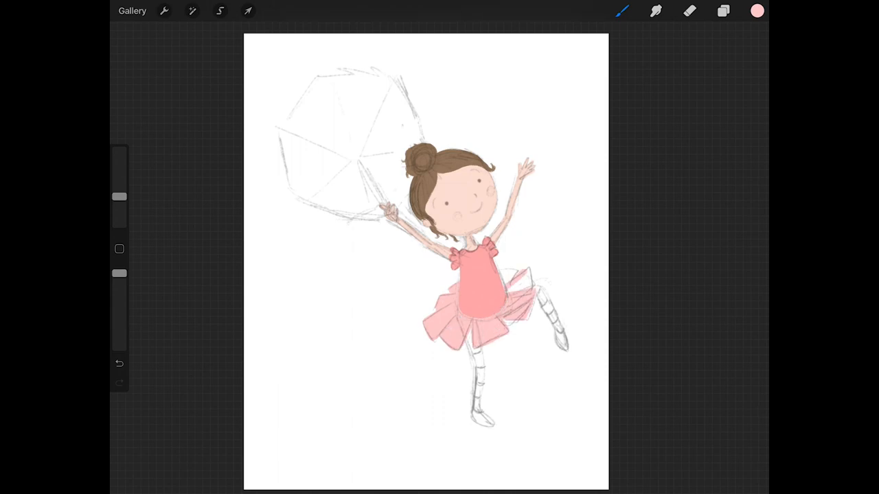
click(723, 10)
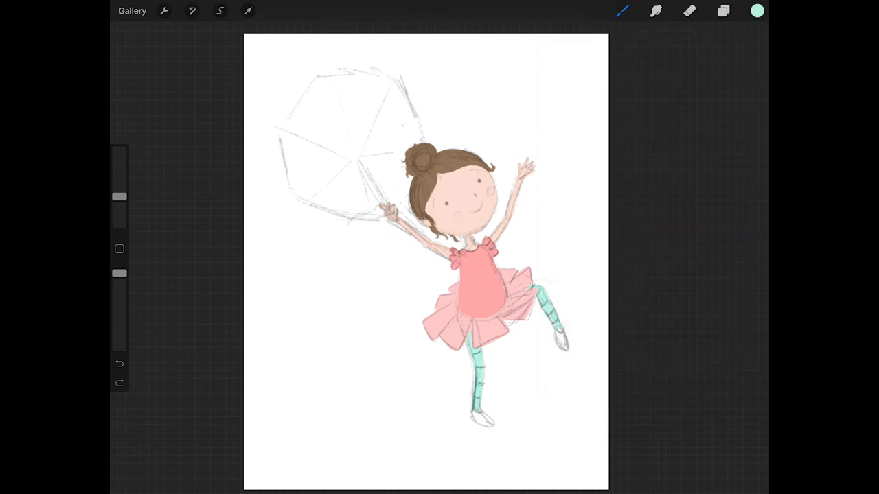
- Paint pink slippers and darker teal stripes on the stockings
click(723, 11)
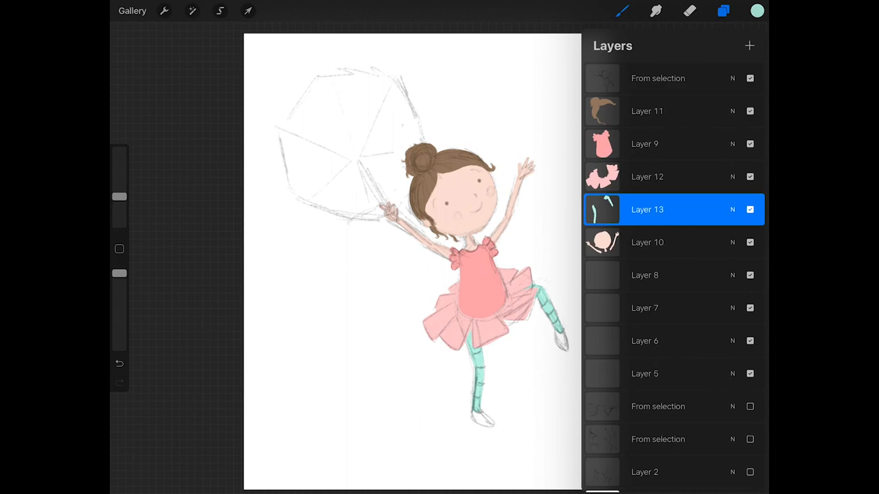
click(722, 10)
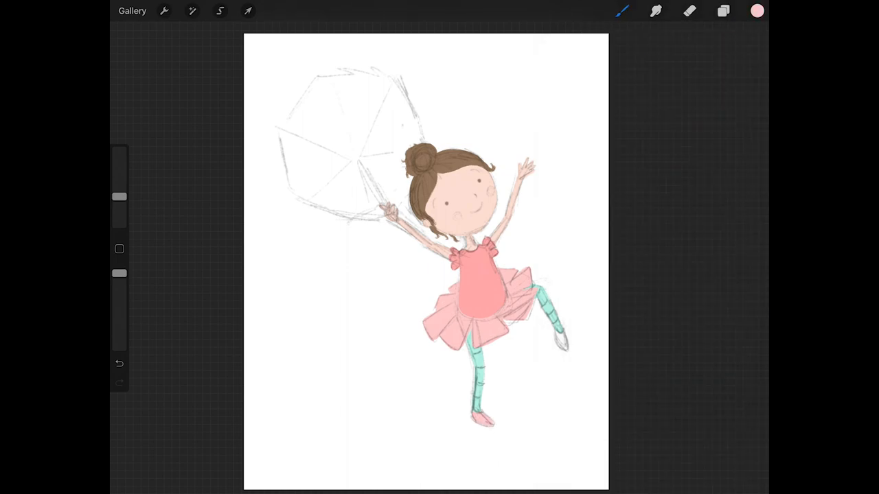
click(723, 10)
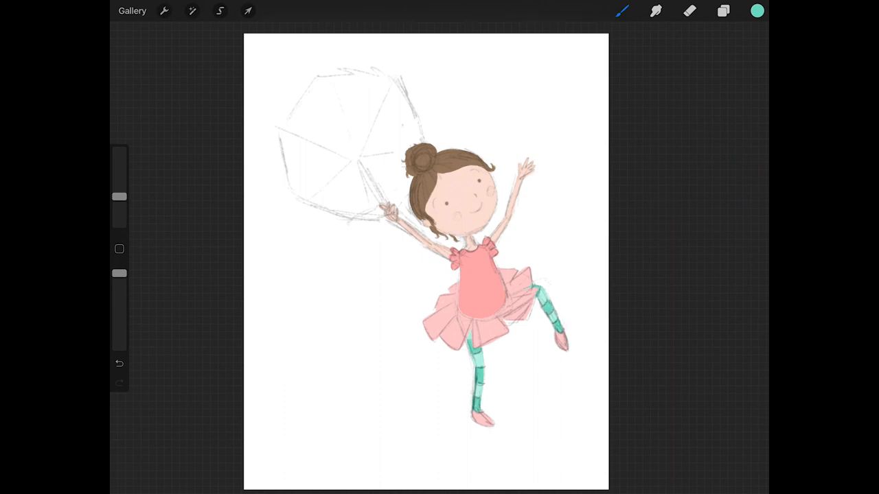
- Paint the teal umbrella handle and pale teal canopy, then hide the sketch layer
click(724, 11)
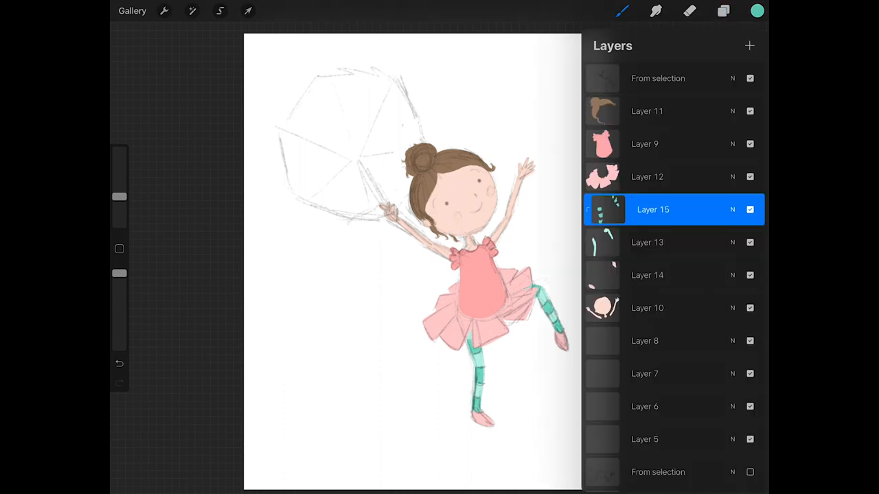
click(756, 11)
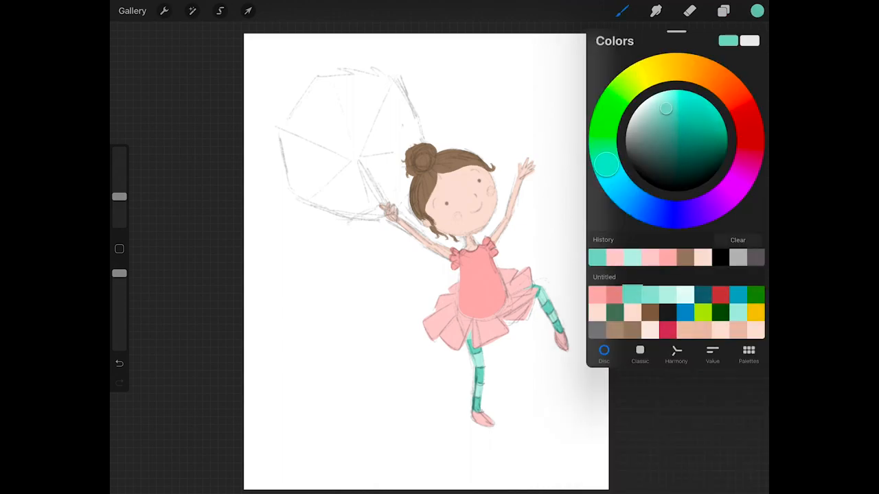
click(723, 11)
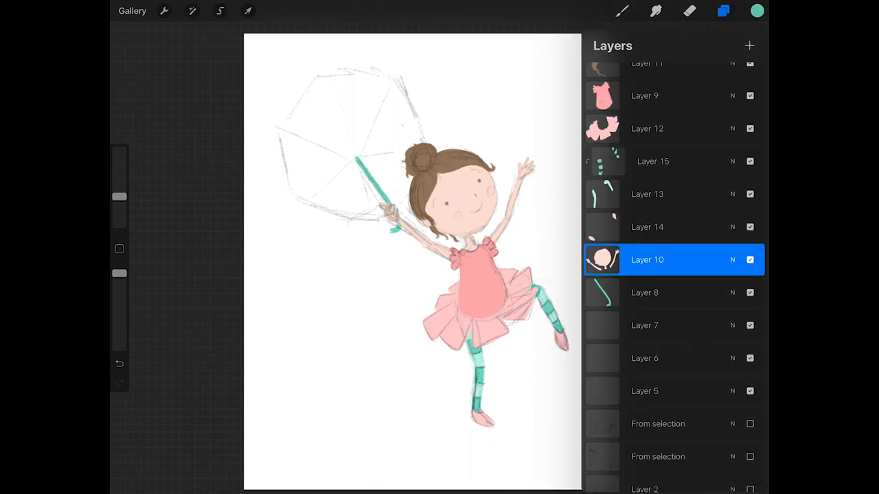
click(722, 10)
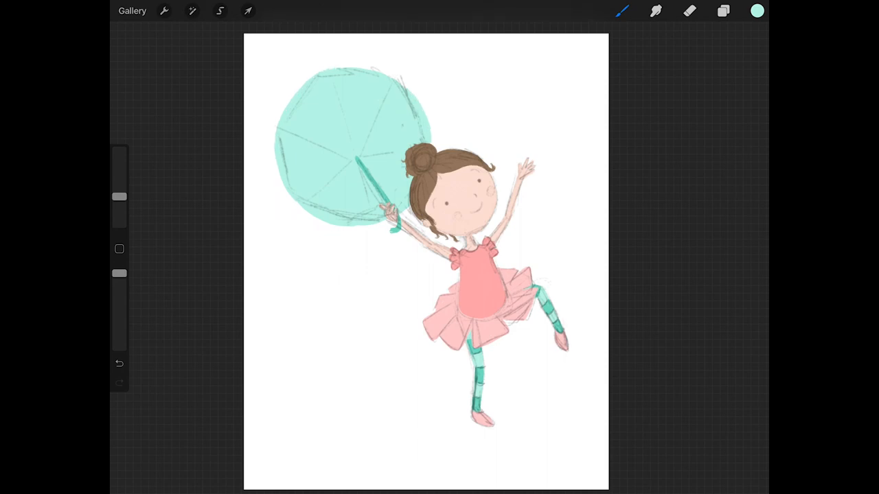
click(756, 10)
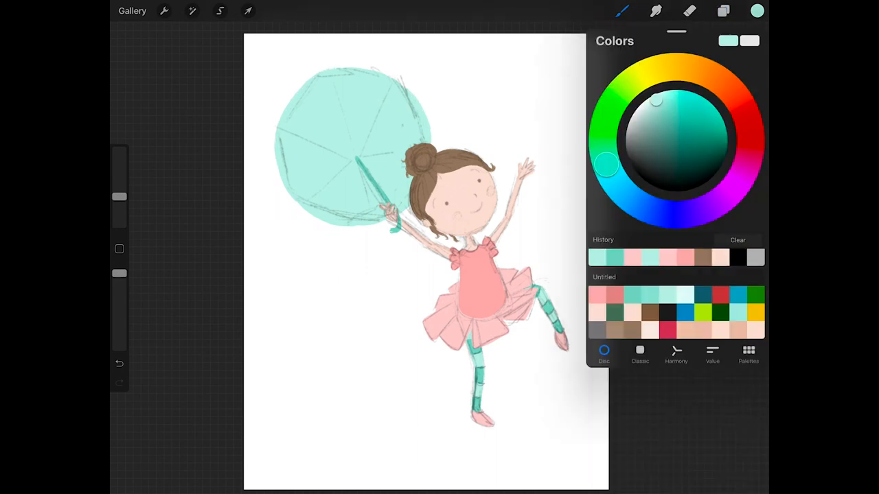
click(756, 10)
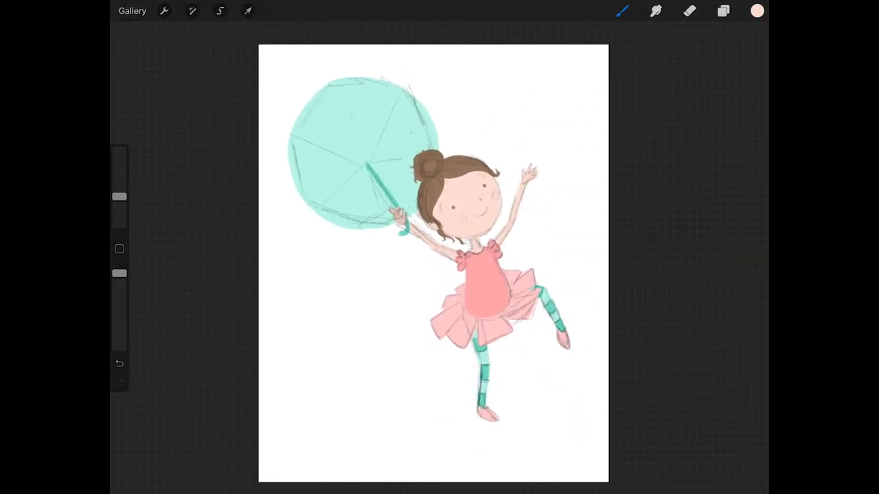
click(722, 11)
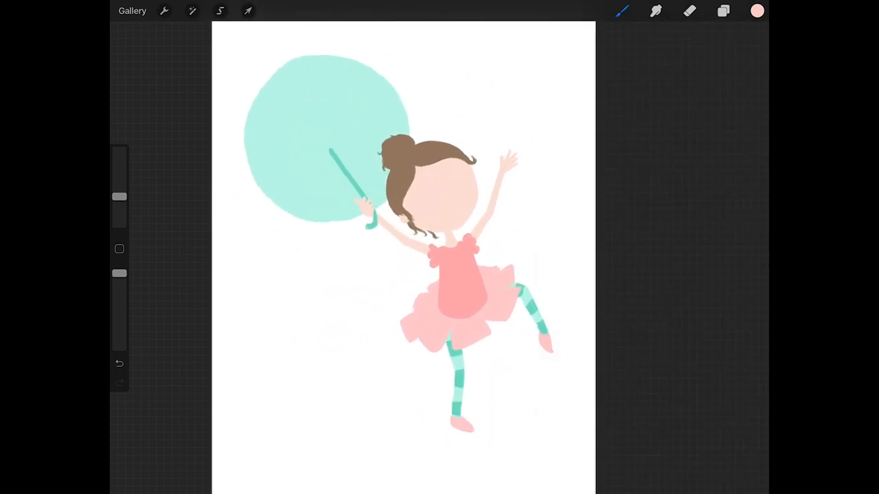
- On a new layer, paint white eye shapes and then black pupils
click(723, 10)
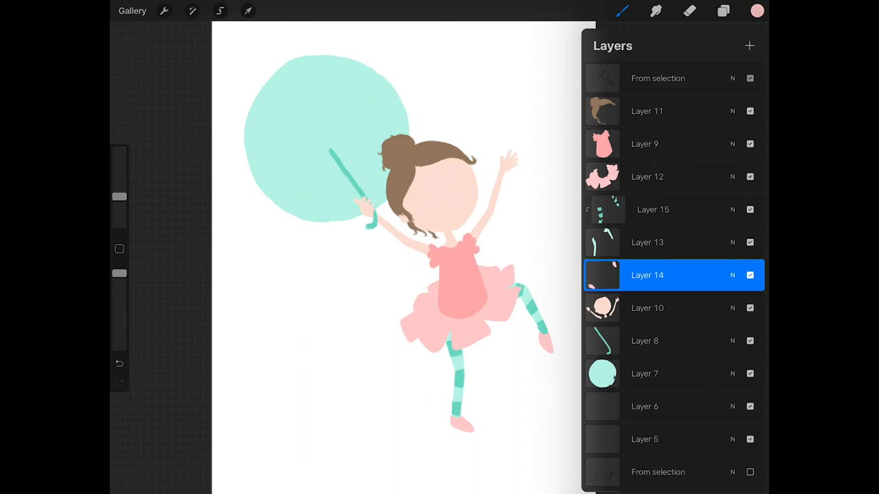
click(723, 11)
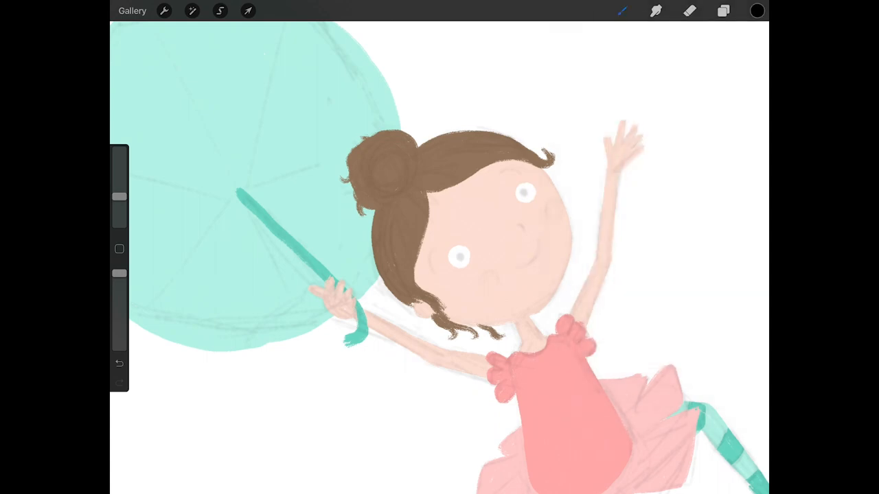
click(528, 193)
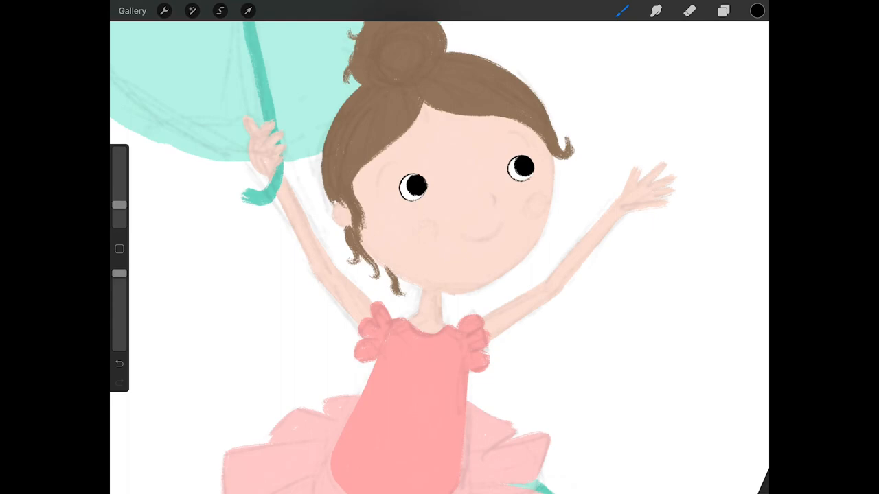
click(722, 11)
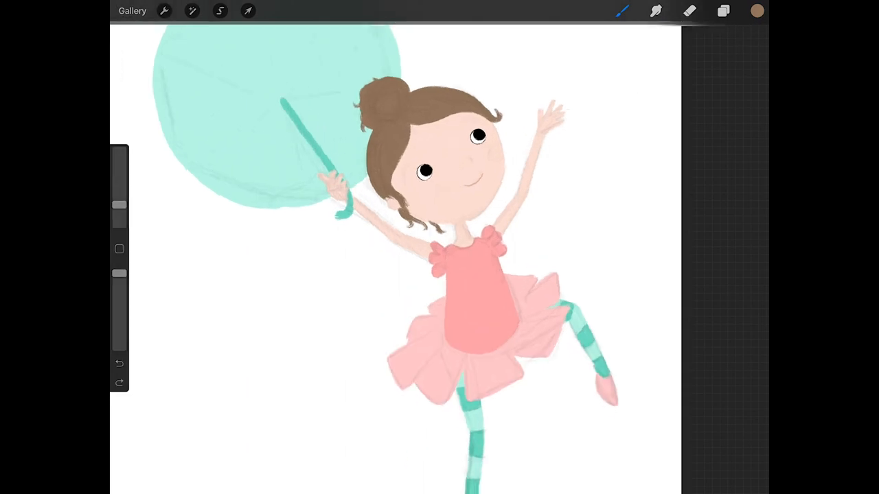
- Paint textured skin shading and a nose, then dab and smudge rosy cheek blush
click(723, 11)
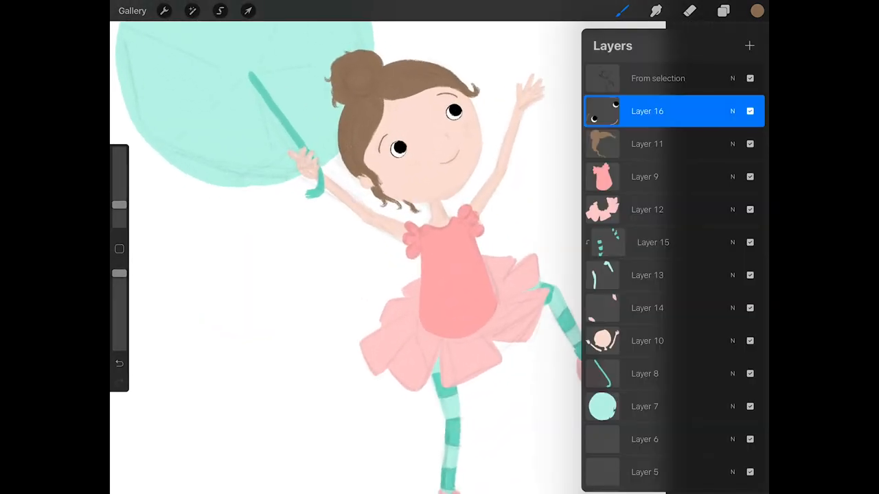
click(722, 10)
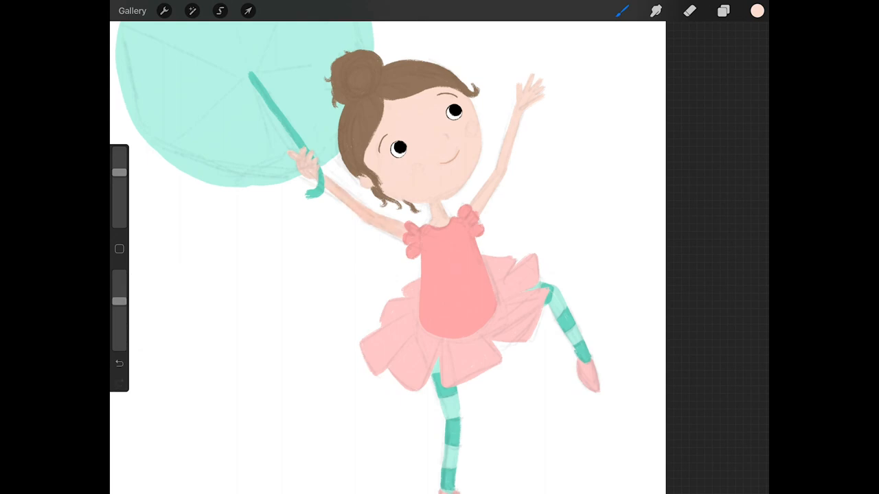
click(119, 363)
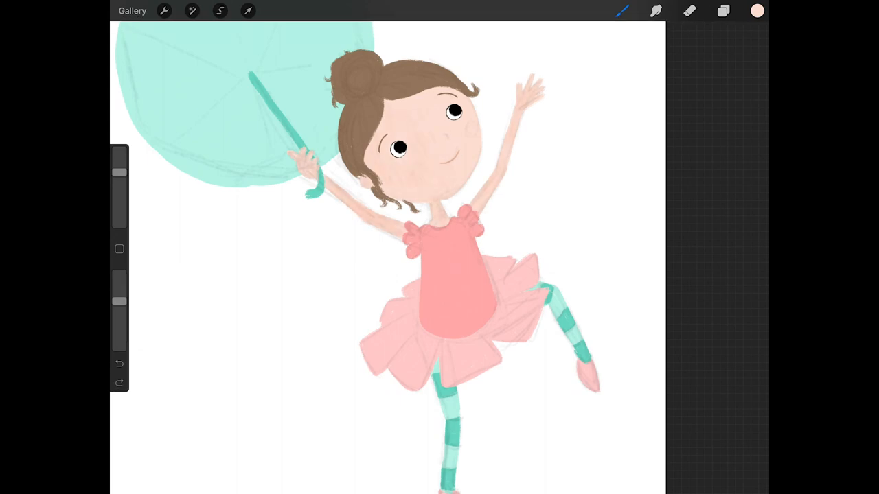
click(722, 10)
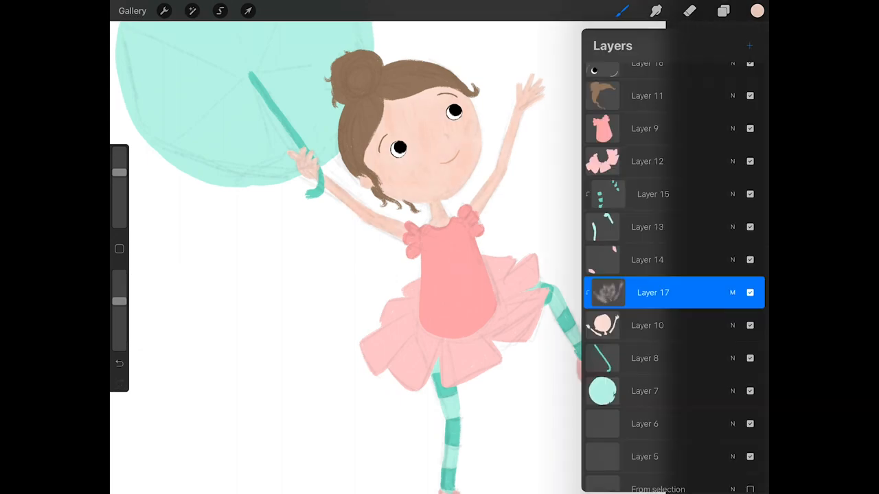
click(756, 10)
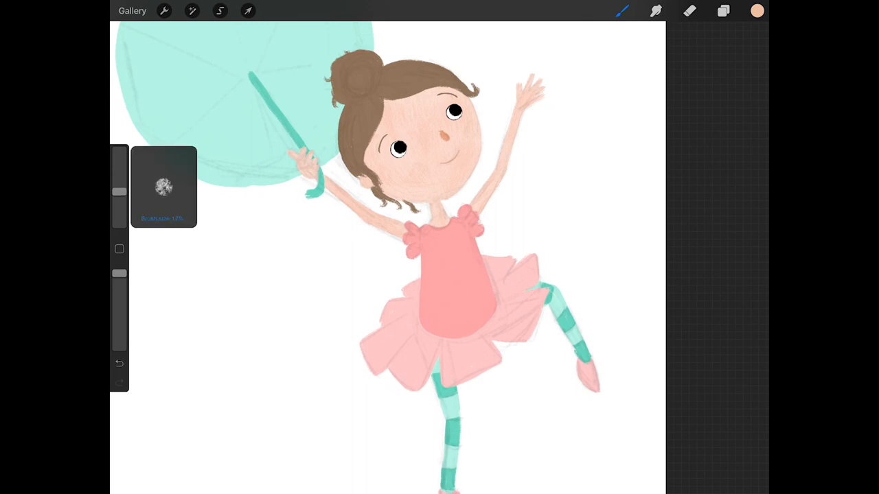
click(426, 157)
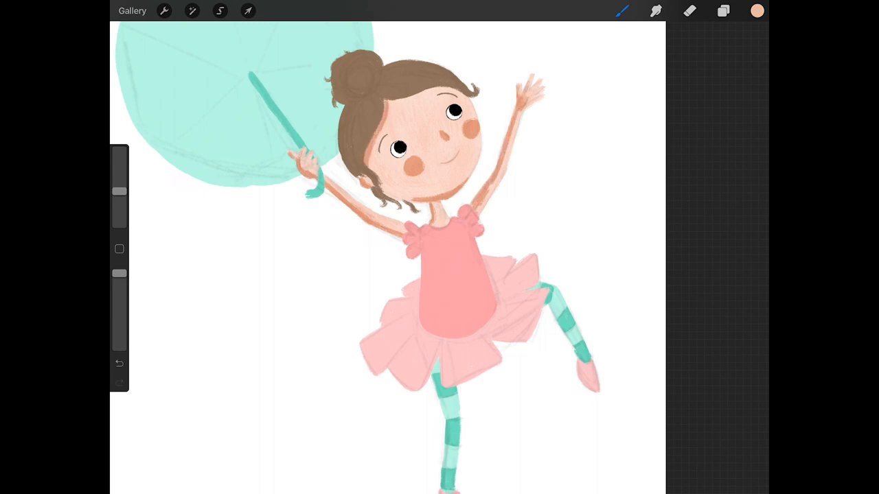
click(722, 10)
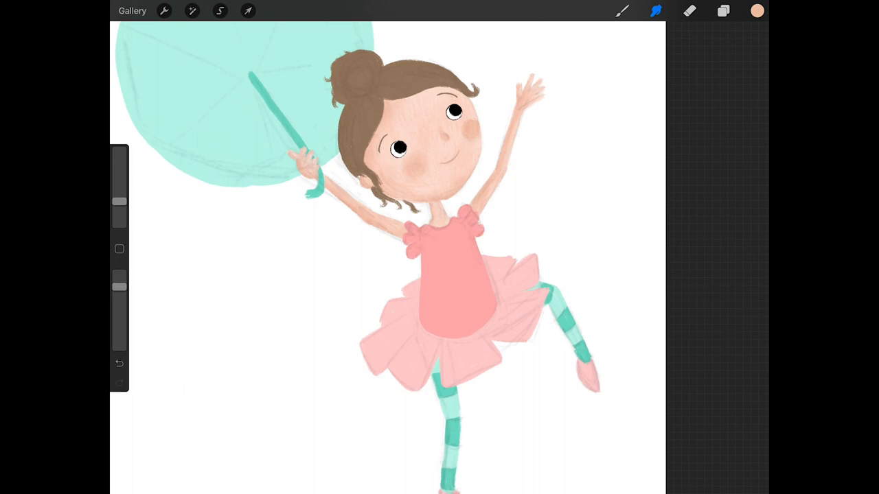
- On a new layer, paint orange-red skin shading and rosy red cheeks
click(723, 10)
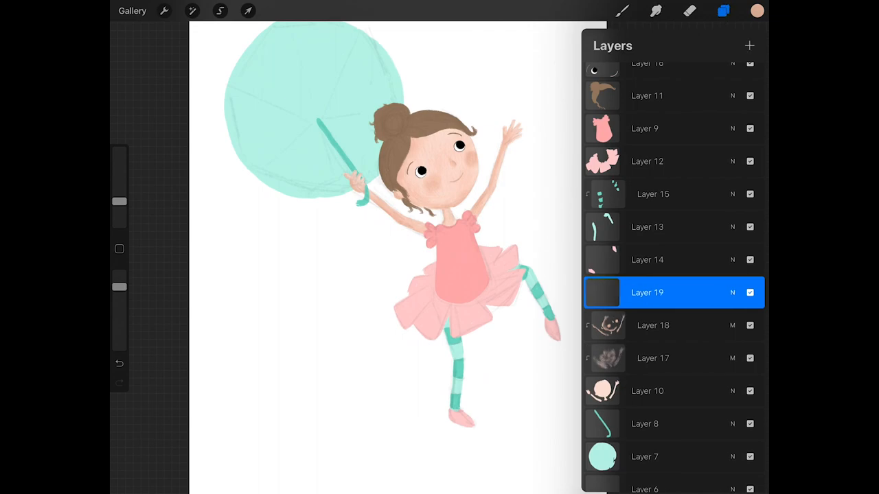
click(756, 10)
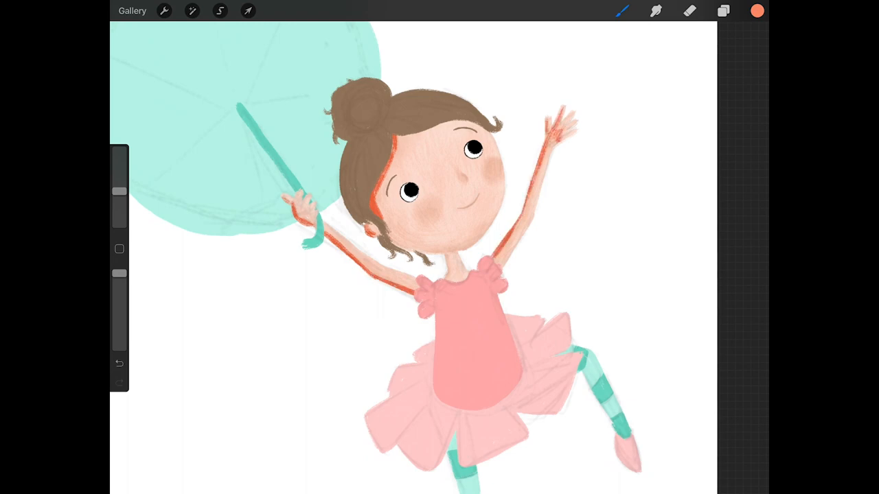
drag(426, 213, 501, 171)
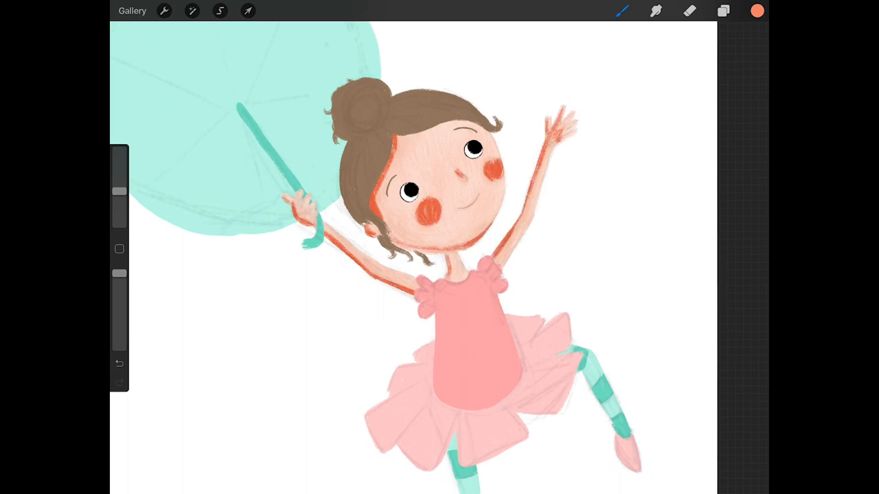
- Set Layer 19 to Multiply at 32% opacity and add empty Layer 20
click(723, 10)
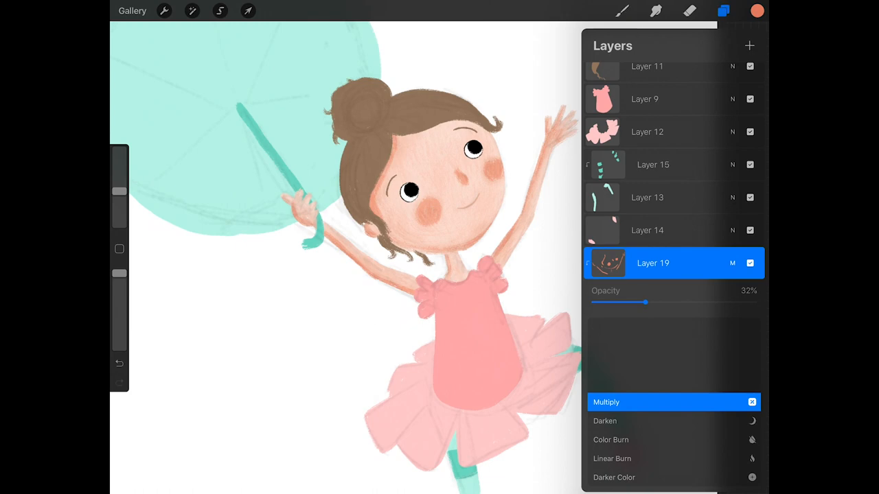
click(723, 10)
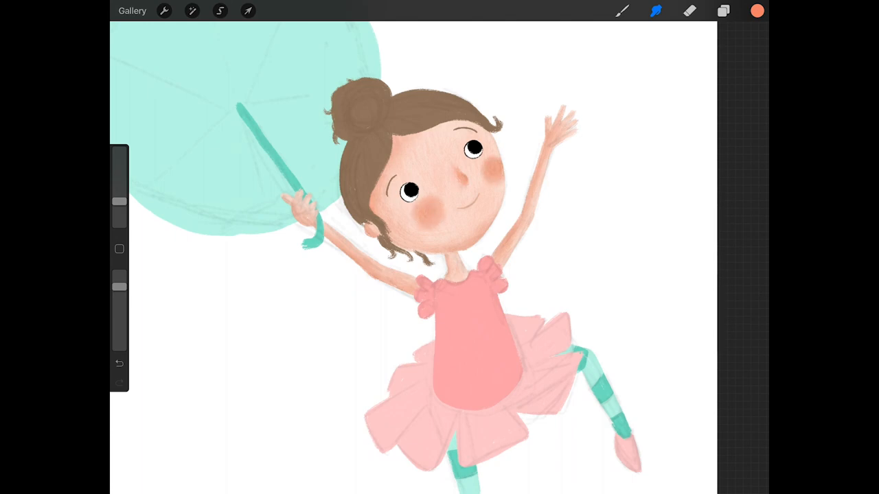
click(723, 10)
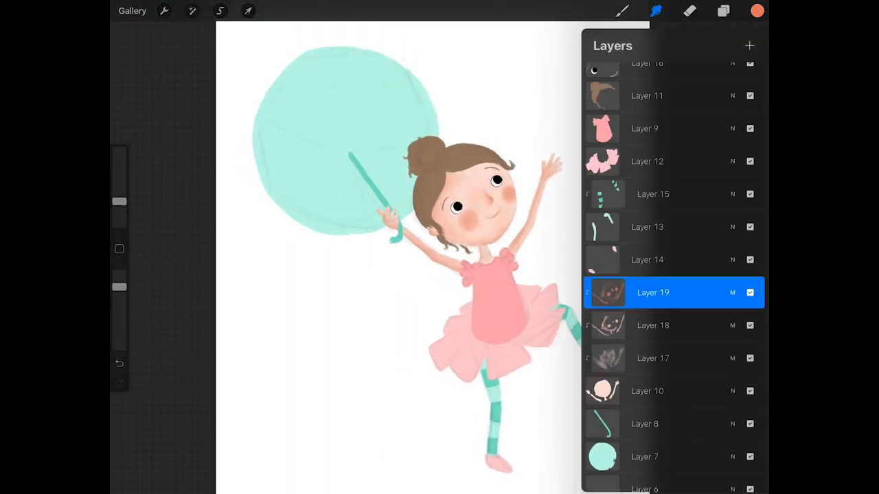
click(723, 10)
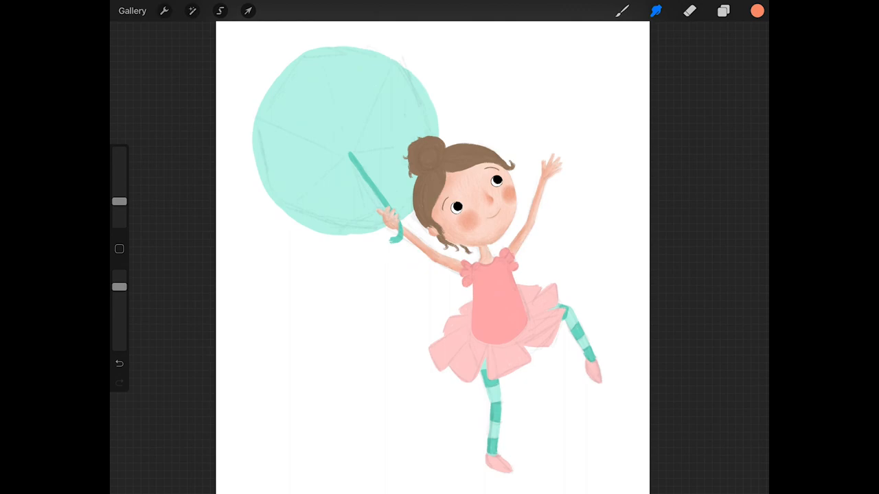
click(723, 10)
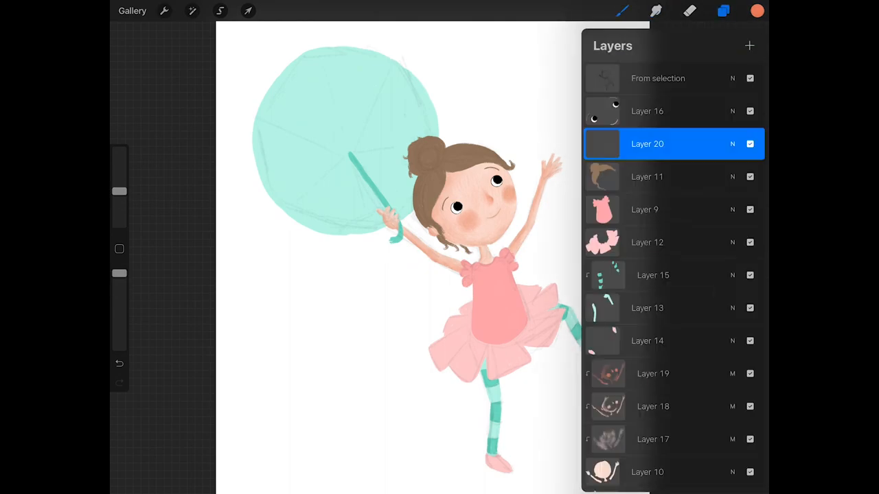
- Paint faint grainy line details over the hair and face on Layer 20, set to Multiply
click(732, 144)
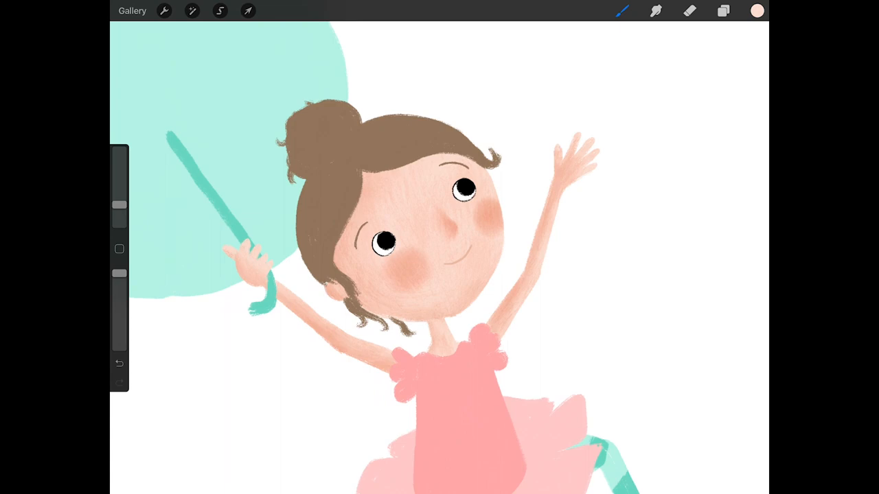
click(723, 10)
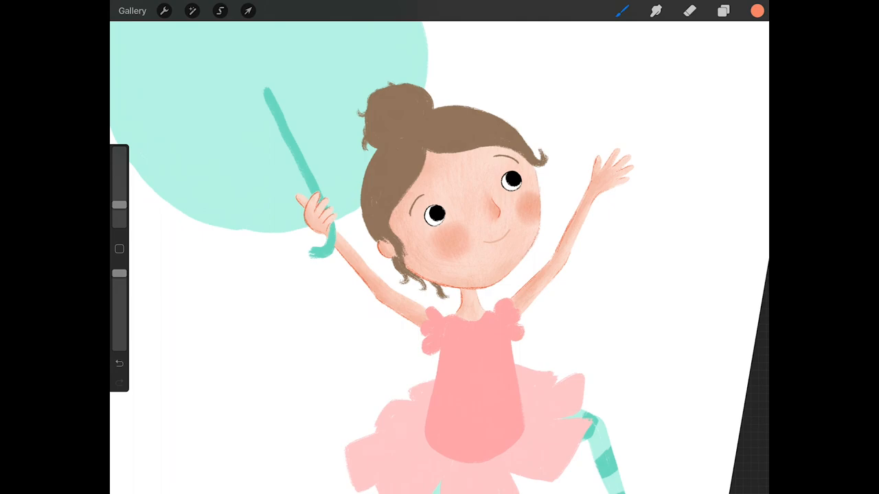
click(723, 10)
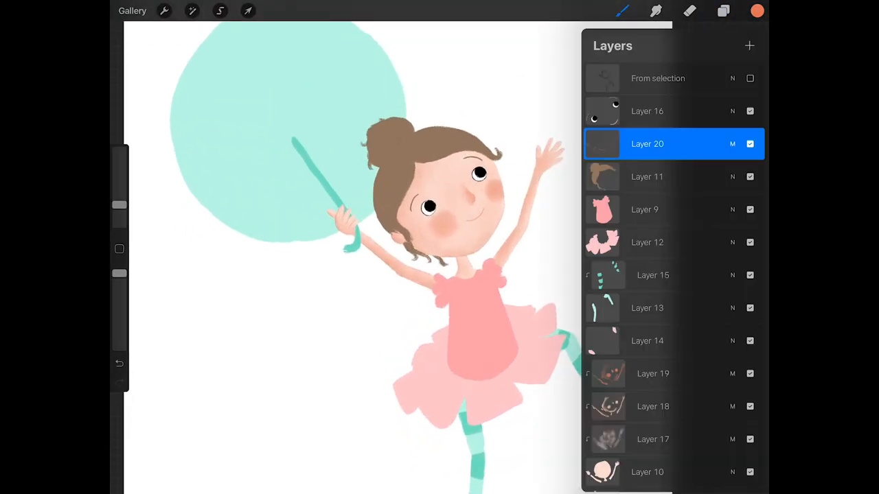
click(722, 10)
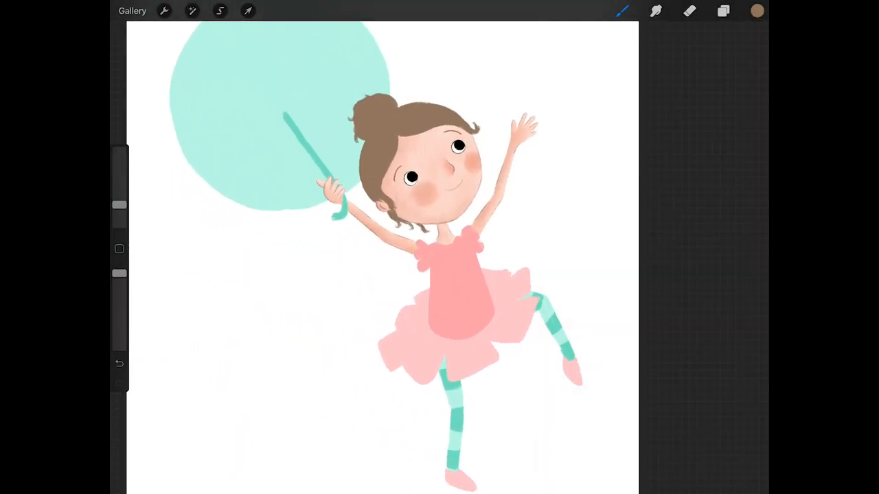
- Deepen the red on the cheeks and stroke darker brown strands through the hair and bun
click(722, 10)
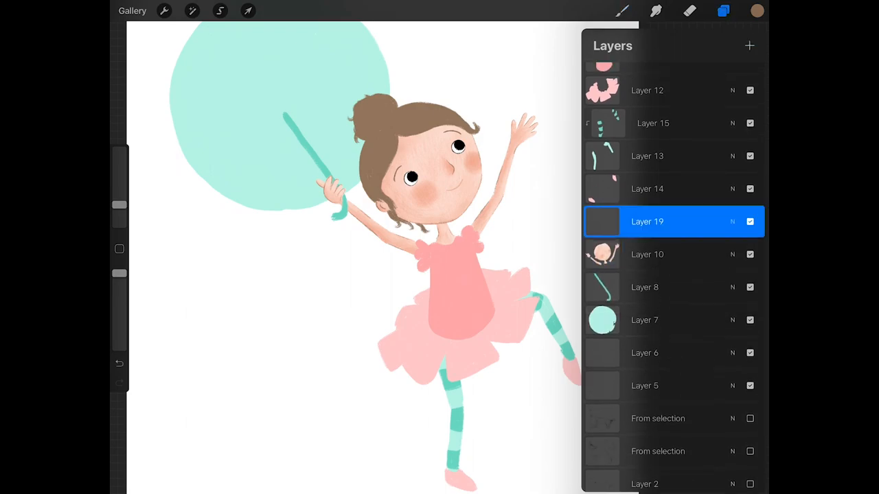
click(724, 10)
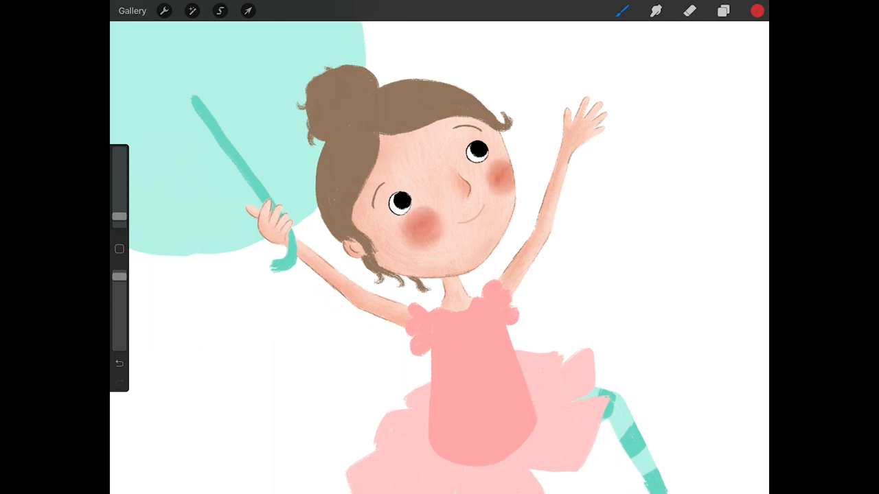
click(655, 10)
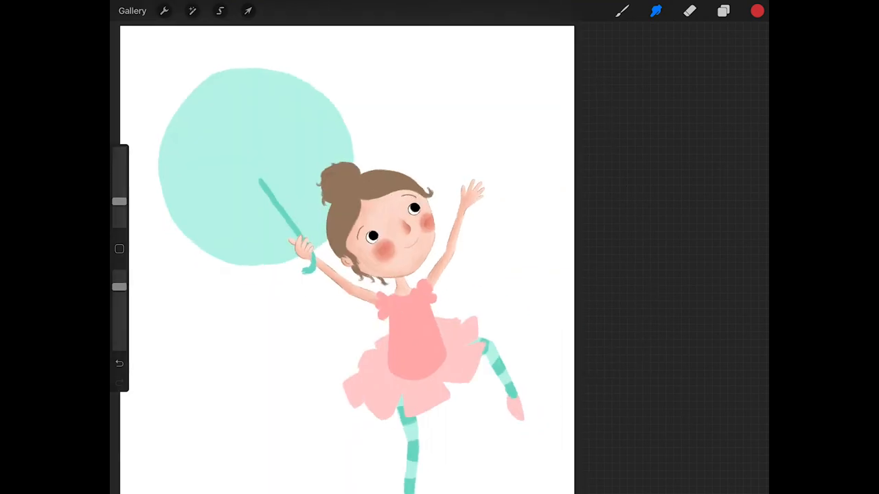
click(723, 11)
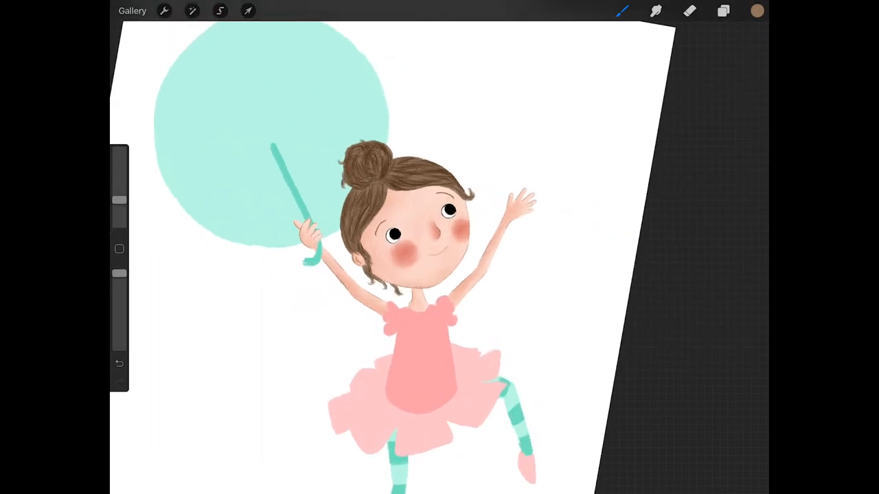
click(756, 10)
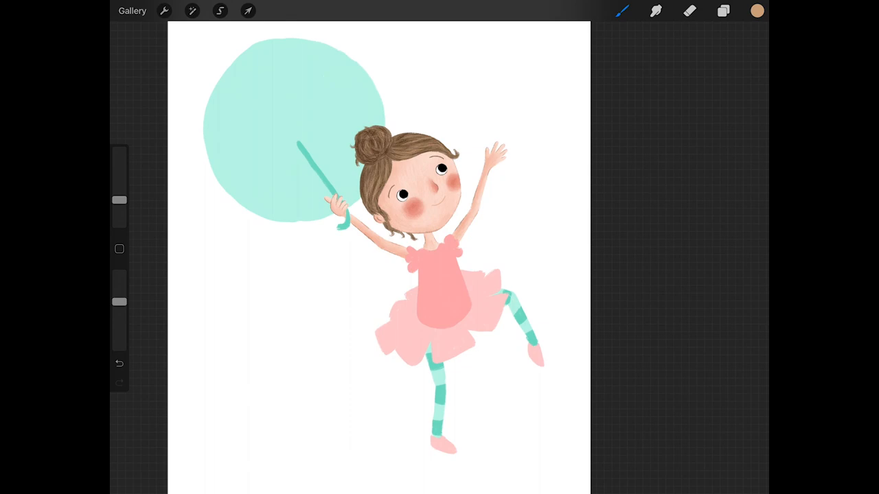
- Zoom out to review the ballerina and show the hair detail layers clipped above the hair
click(722, 10)
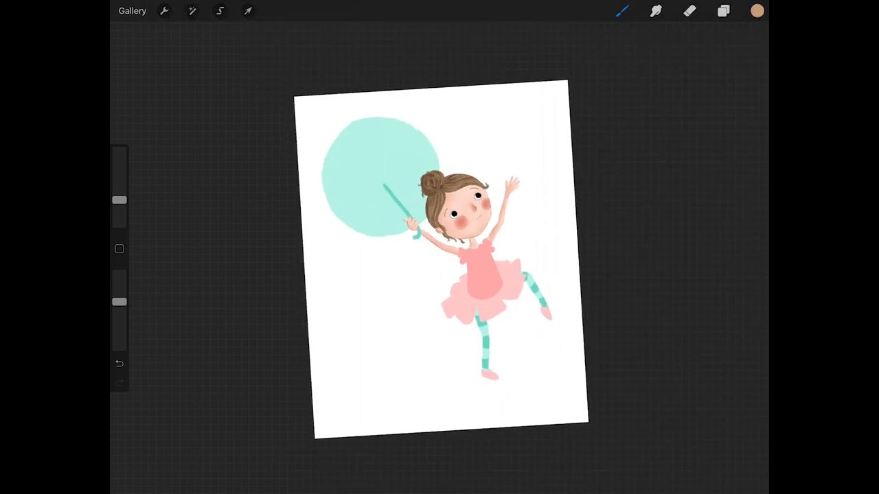
click(755, 10)
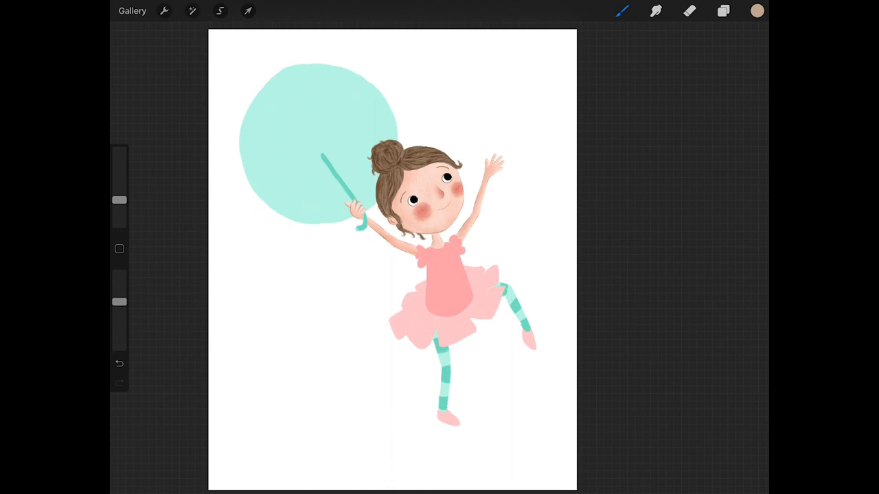
click(723, 10)
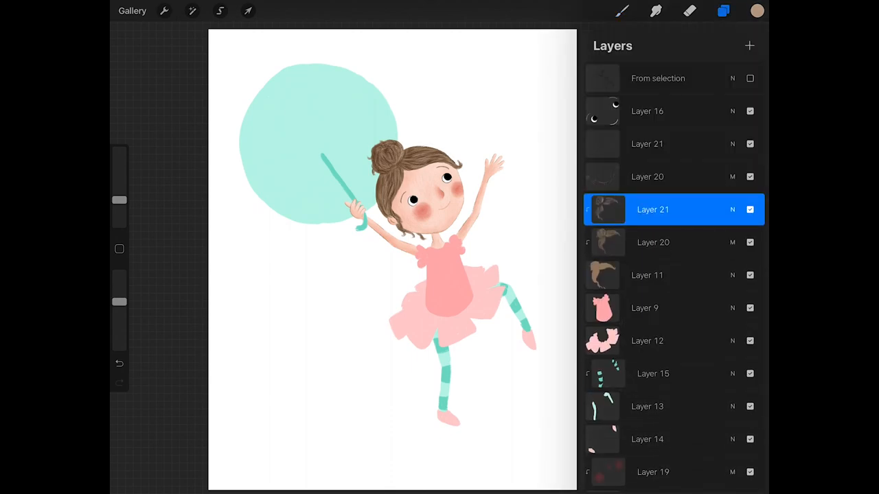
click(723, 10)
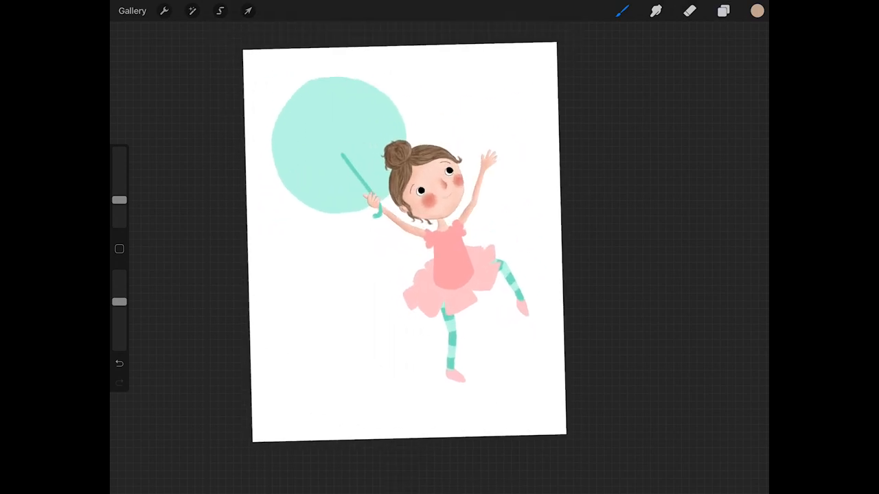
click(723, 11)
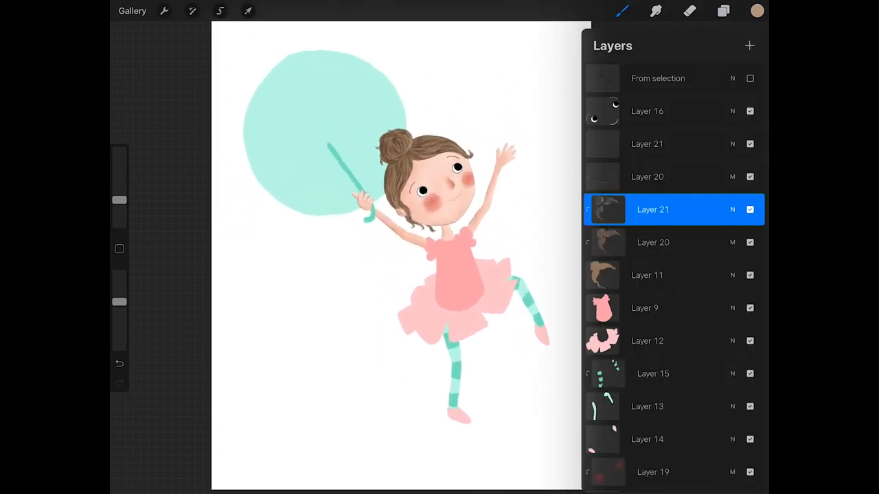
click(723, 11)
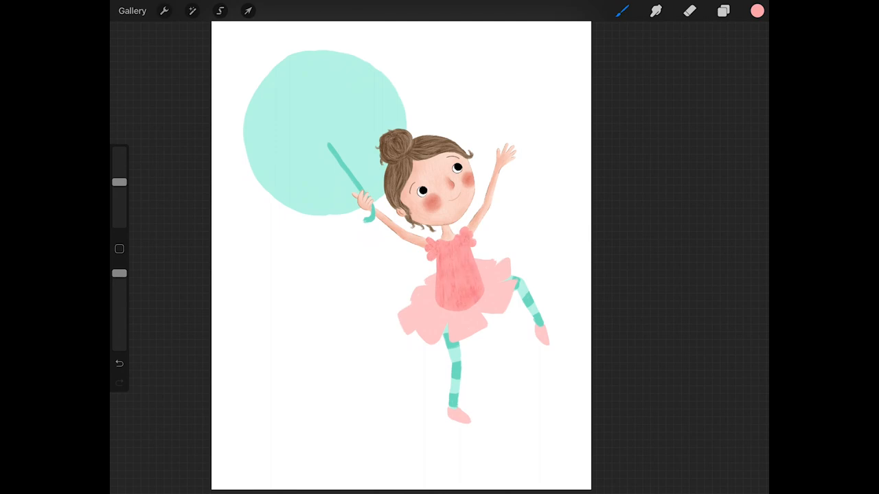
- On Layer 12, brush deeper textured pink shading over the bodice and tutu
click(723, 10)
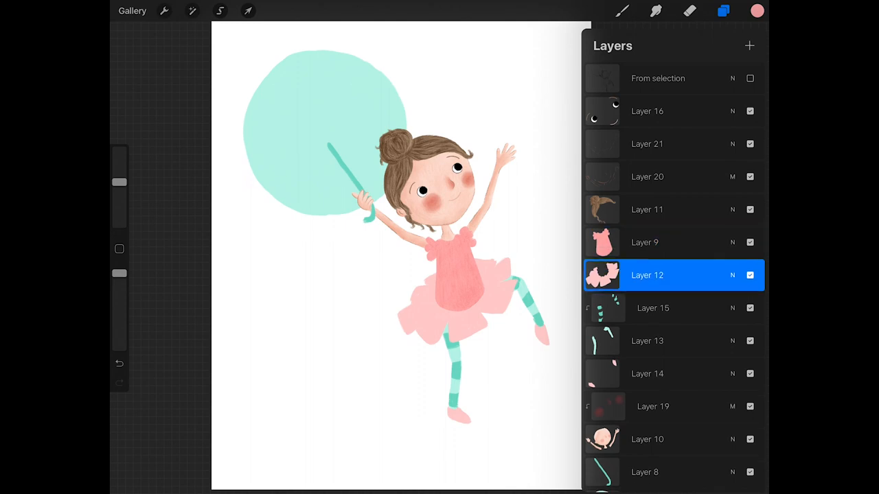
click(723, 11)
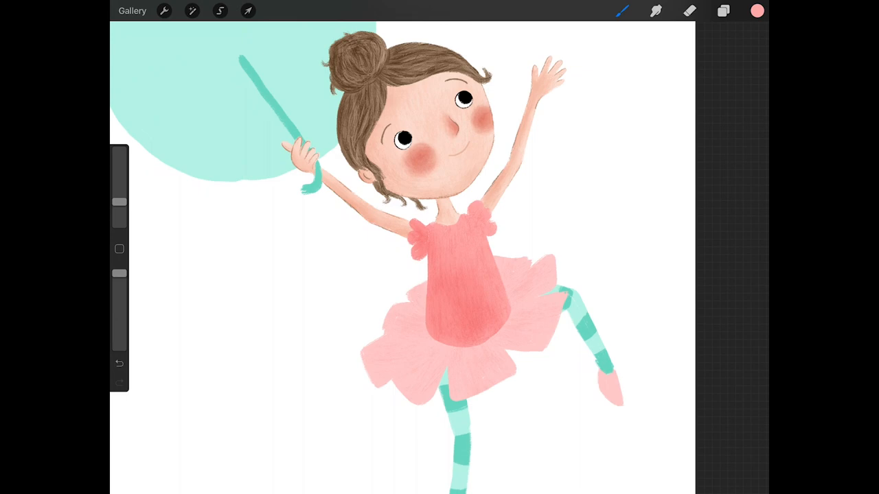
click(723, 10)
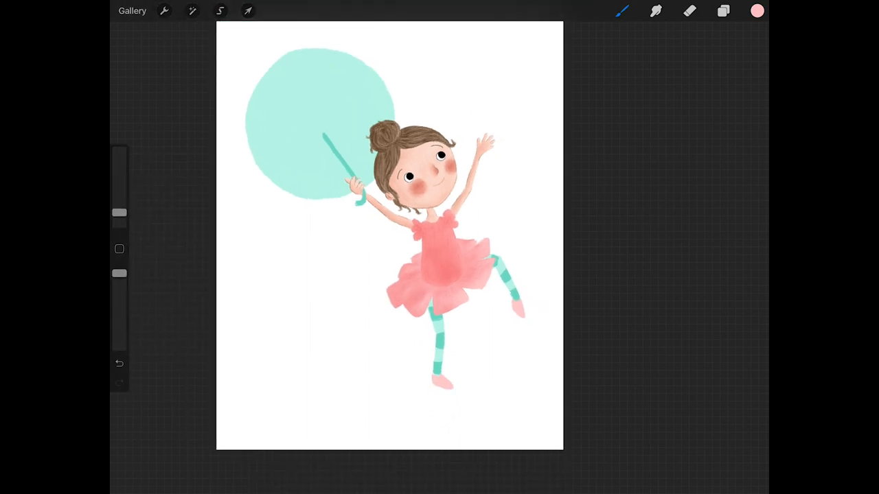
- Add a clipped layer above the dress and paint fuzzy textured shading on the bodice
click(722, 10)
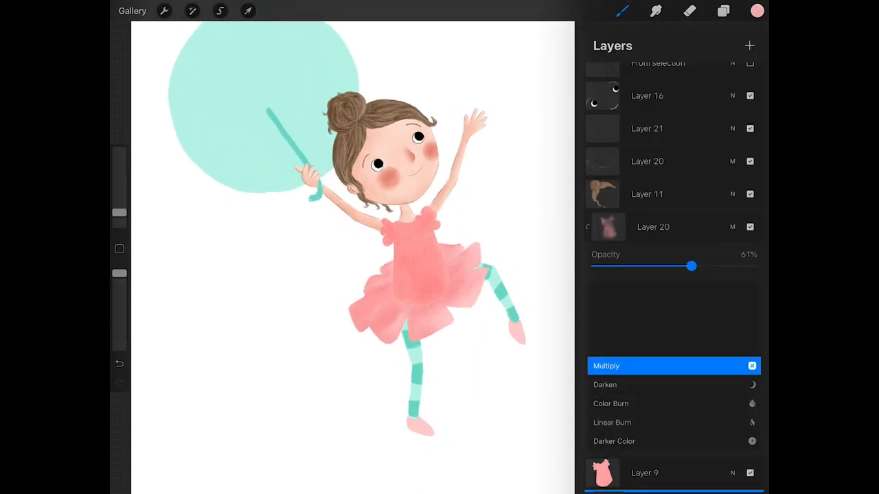
click(723, 10)
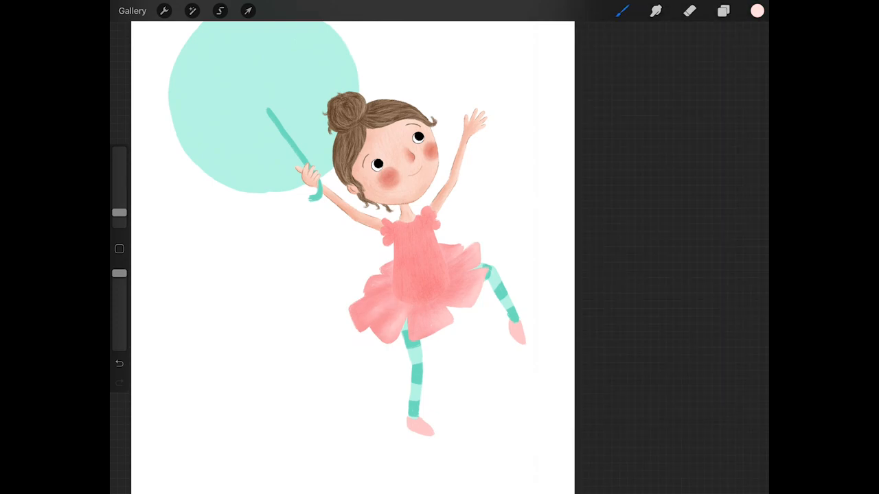
click(756, 10)
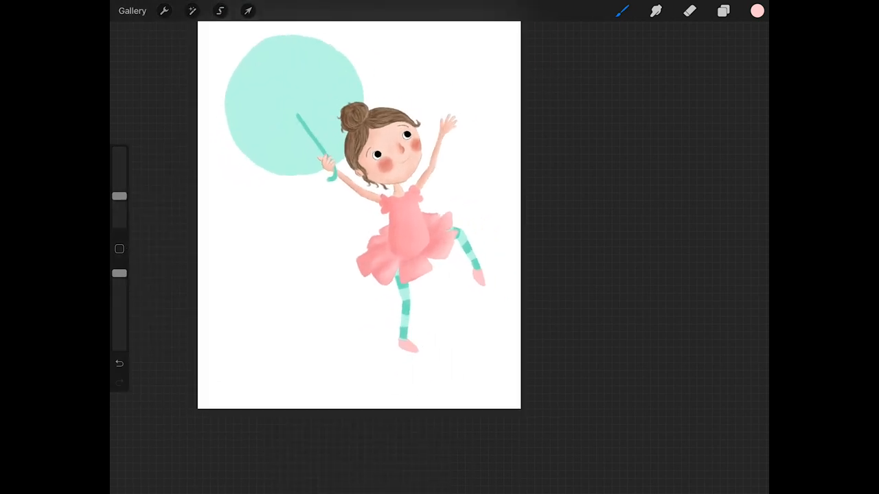
click(723, 10)
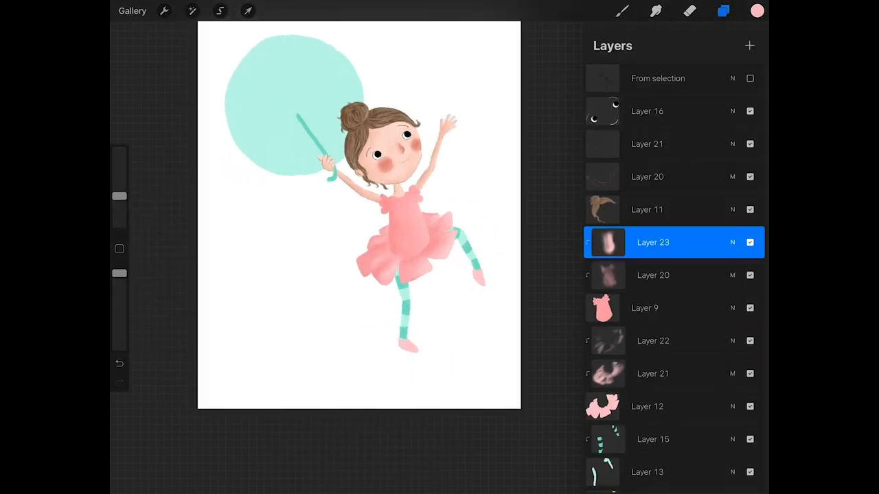
click(723, 11)
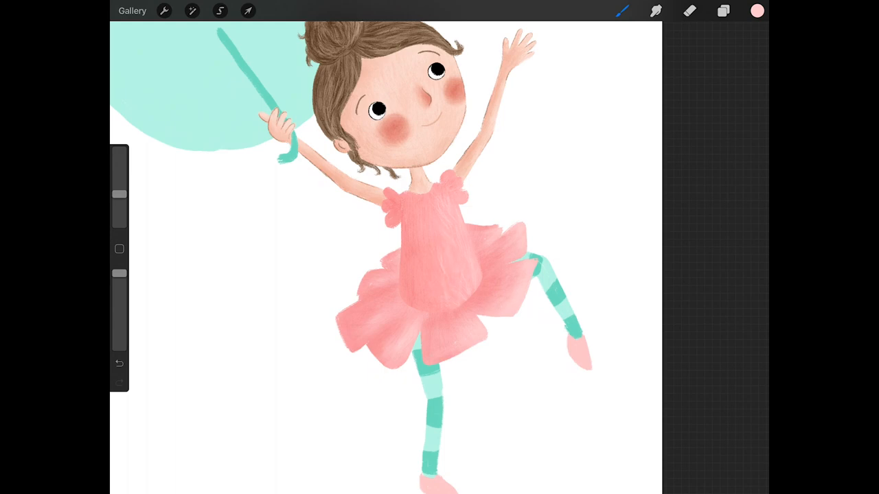
- Add another clipped shading layer and set its blend mode to Multiply
click(723, 10)
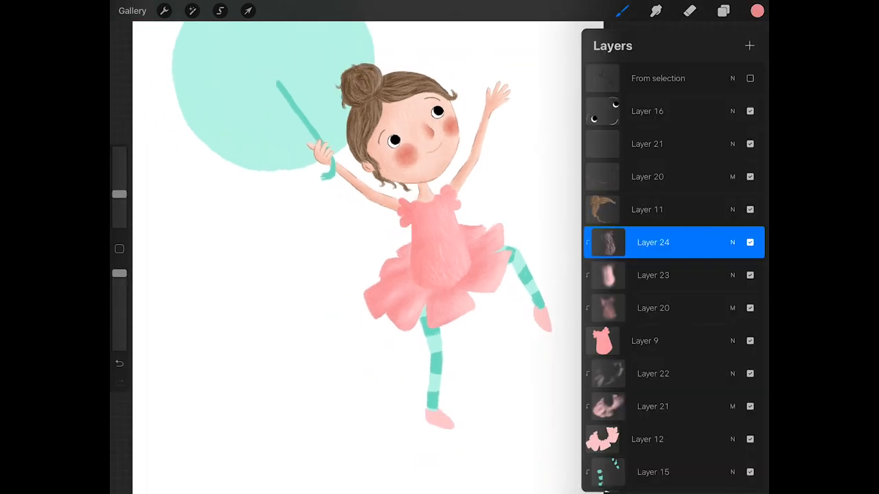
click(723, 11)
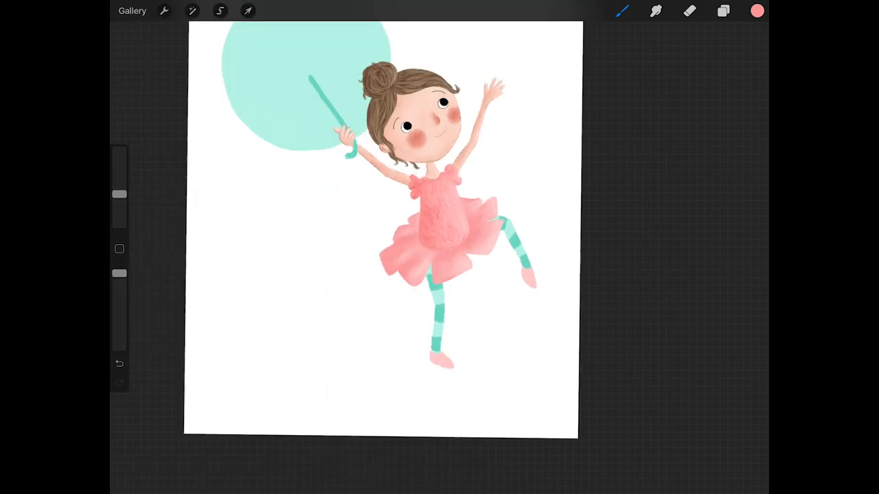
click(723, 10)
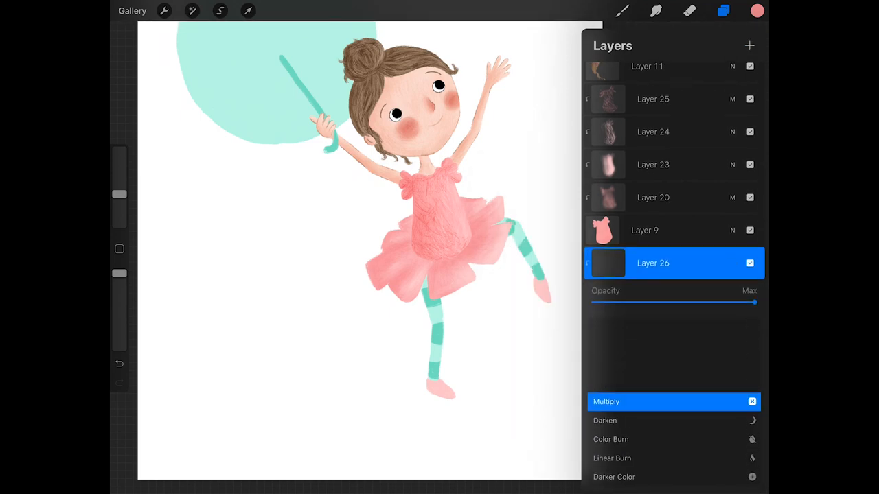
click(724, 10)
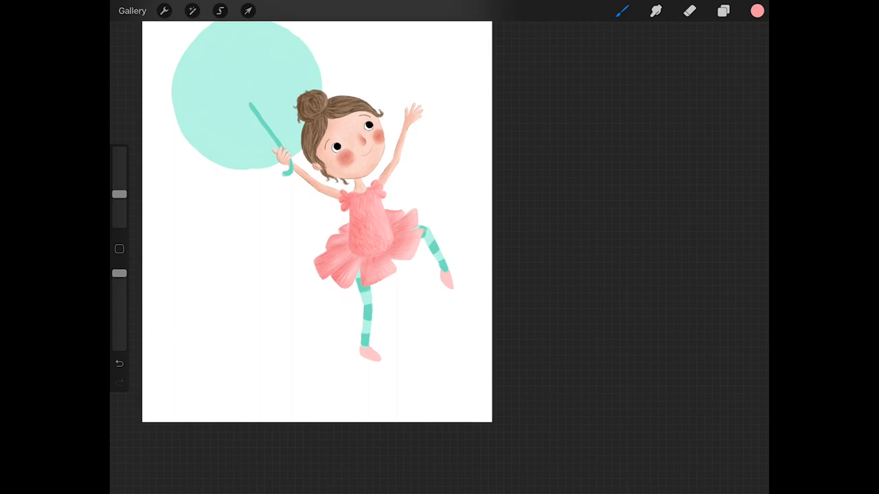
- Pick a light pink and brush feathery texture onto the tutu on new Layers 27 and 28
click(723, 10)
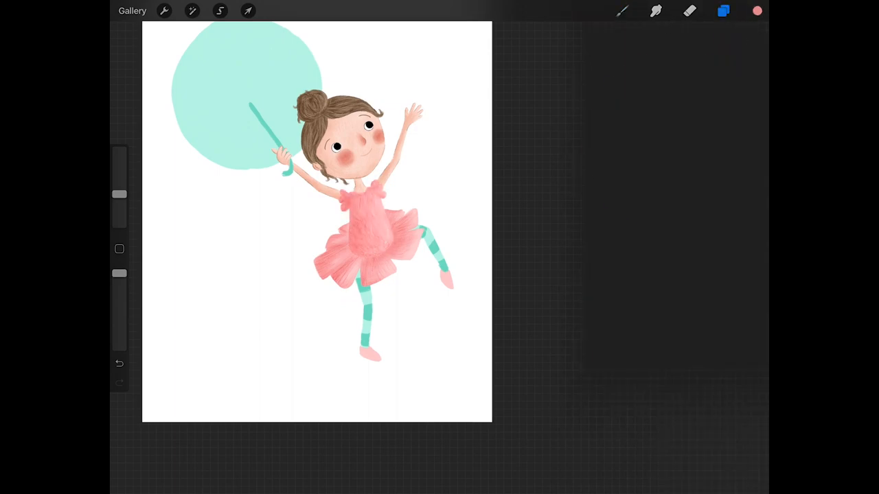
click(756, 10)
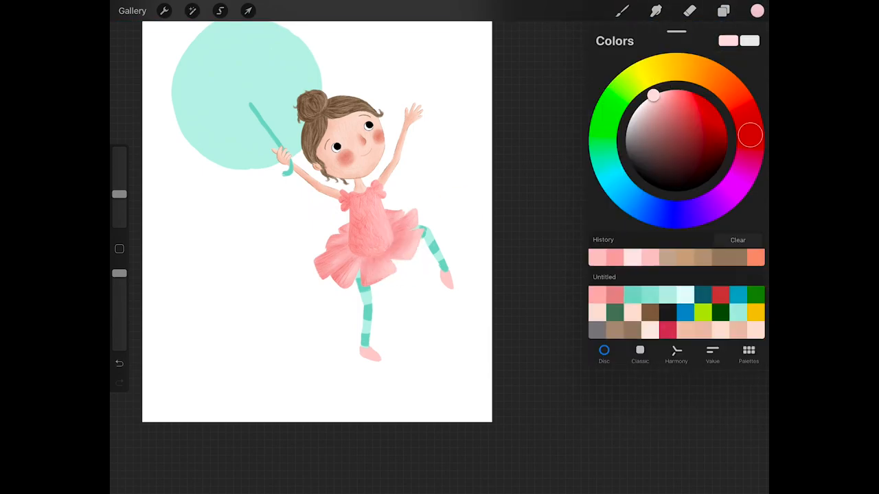
click(723, 10)
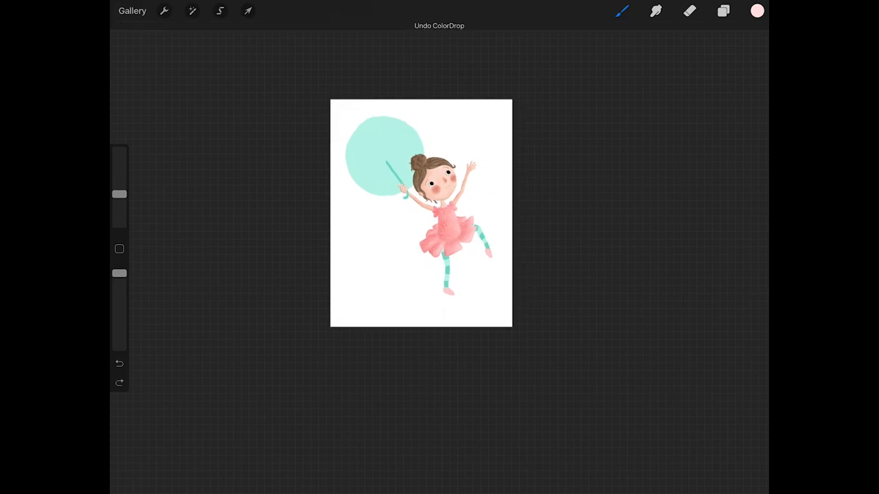
click(621, 11)
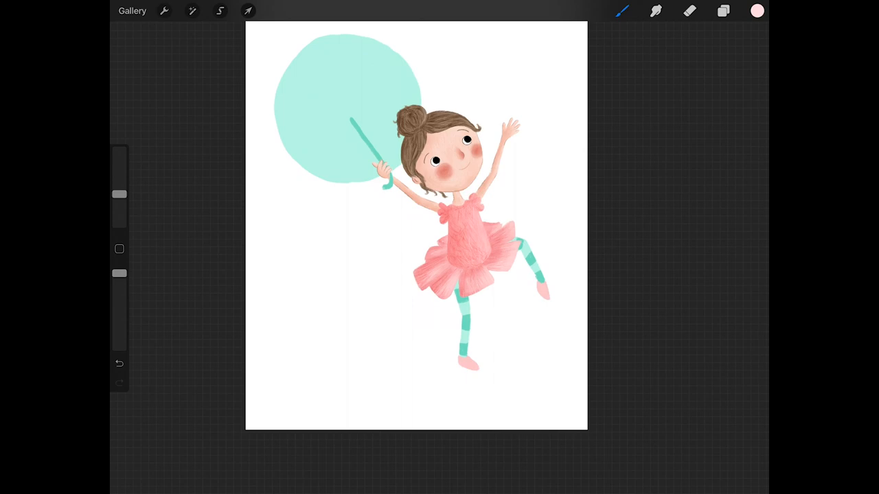
click(723, 11)
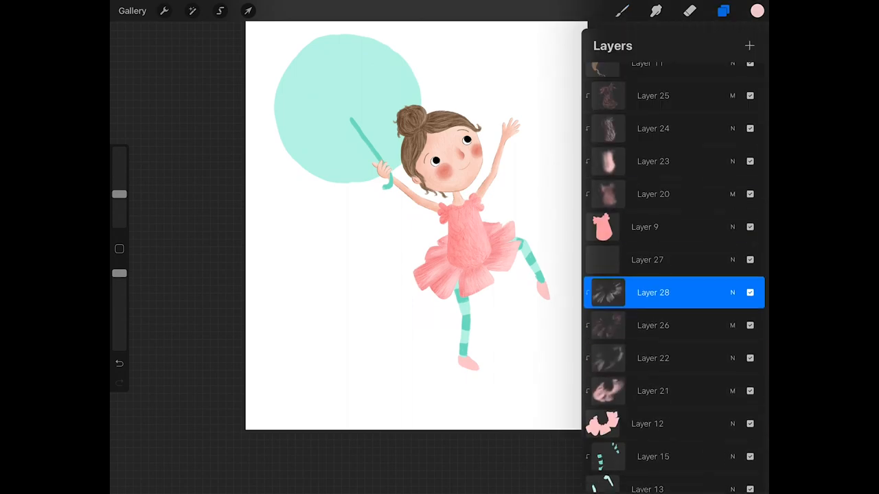
- Lower the tutu layer's saturation with Hue, Saturation, Brightness so the ruffles fade paler
click(192, 10)
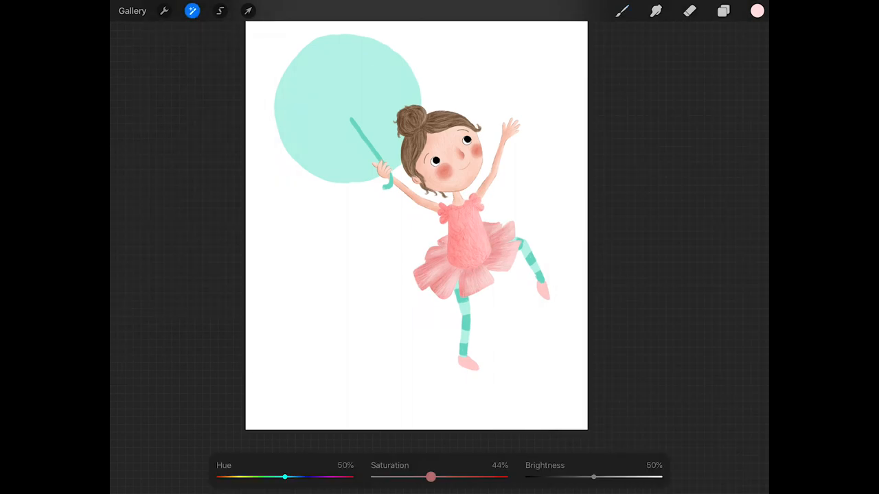
drag(430, 477, 447, 477)
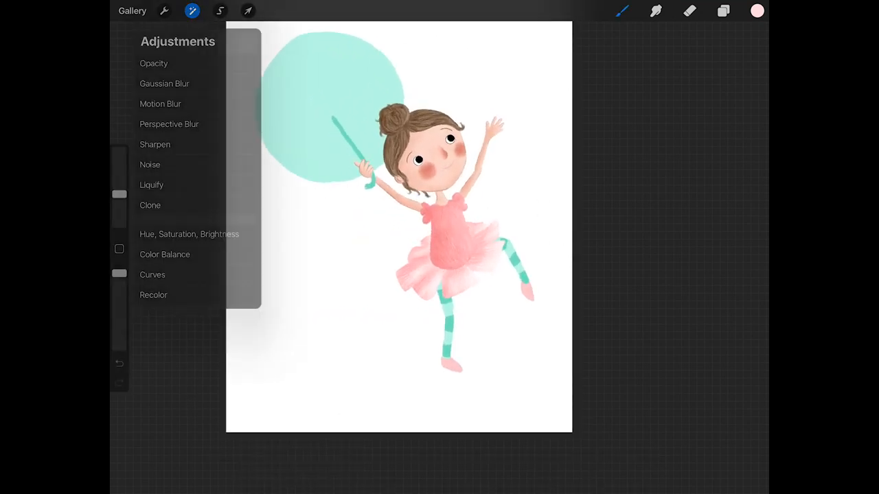
click(722, 10)
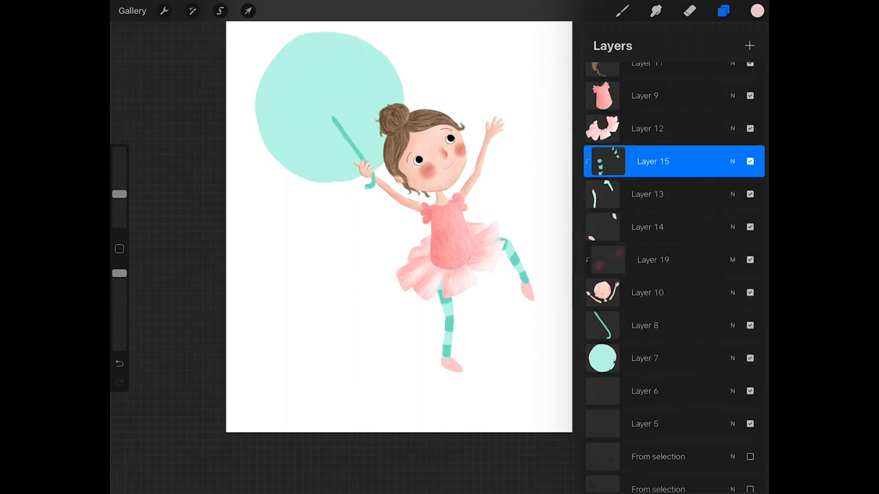
- Select the striped stockings and umbrella handle layers and repaint them
click(756, 10)
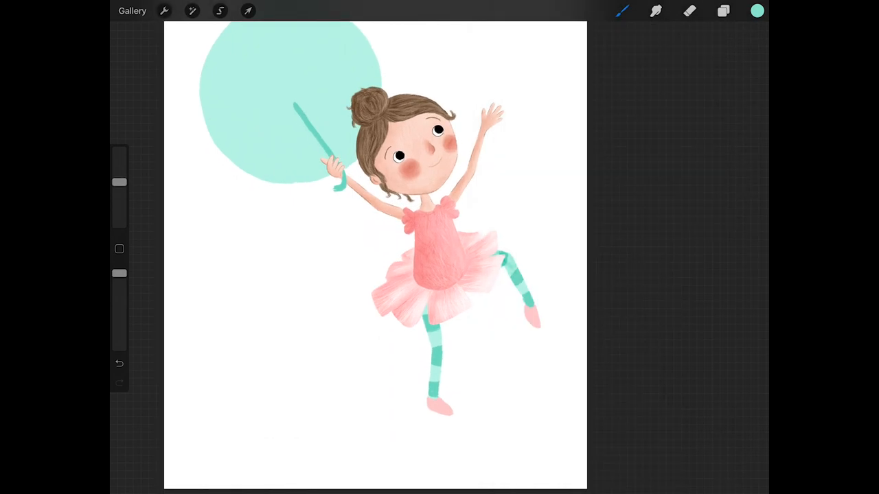
click(723, 11)
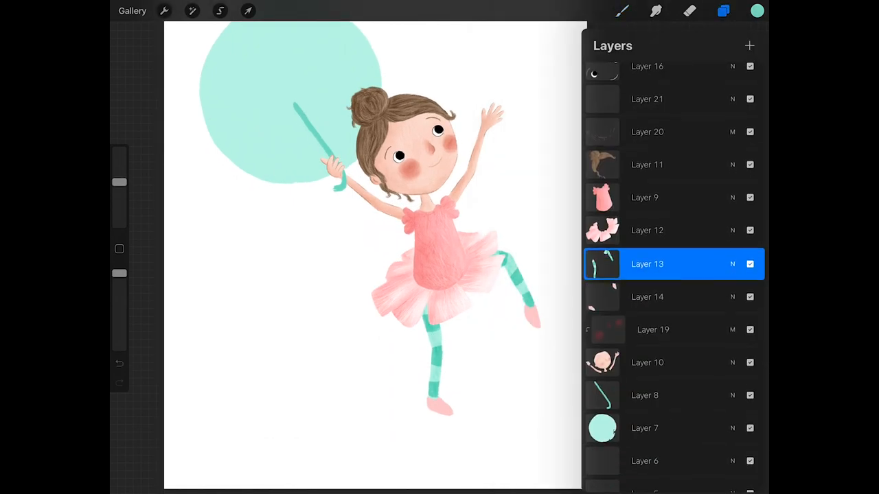
click(723, 10)
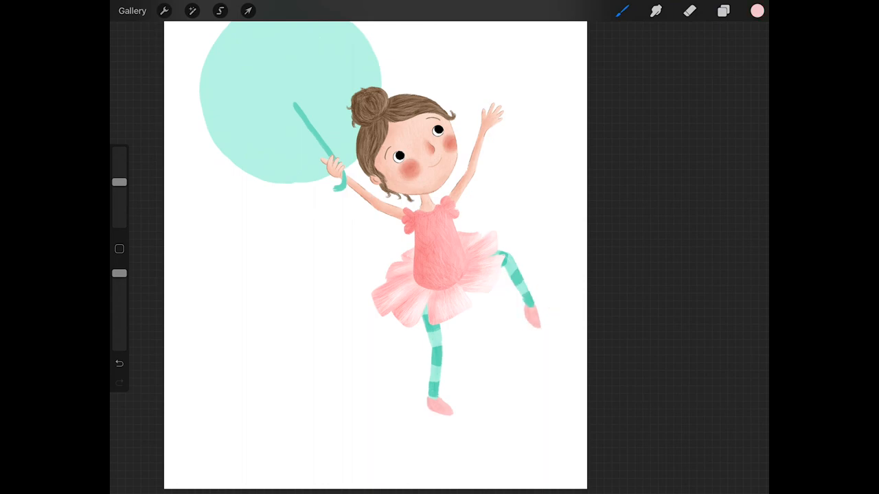
click(723, 11)
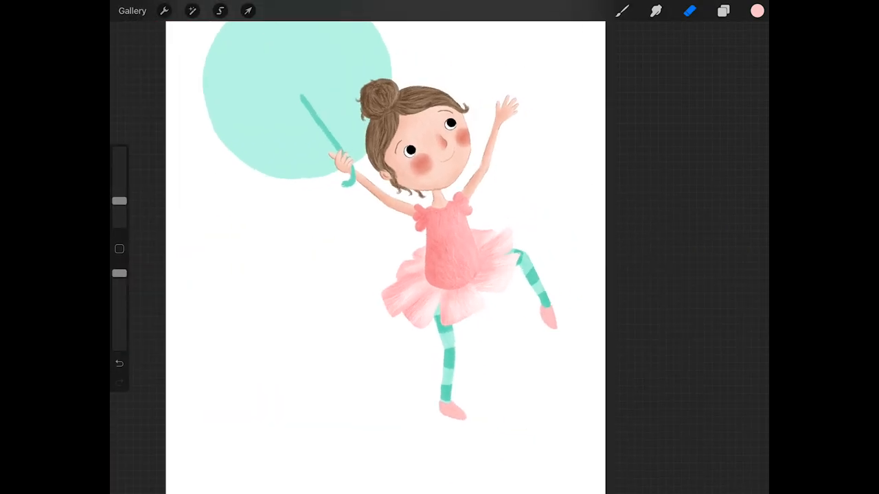
- Draw pencil outlines around the bodice, tutu, legs and facial features, undoing stray strokes
click(722, 10)
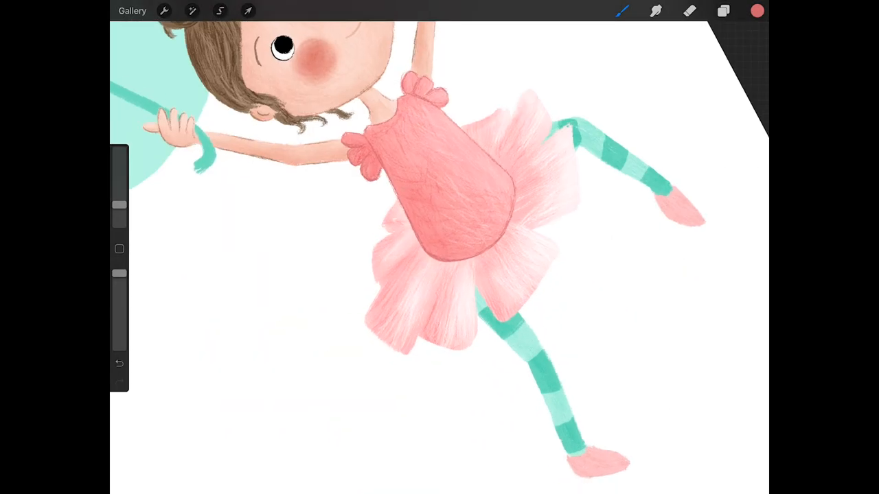
click(723, 10)
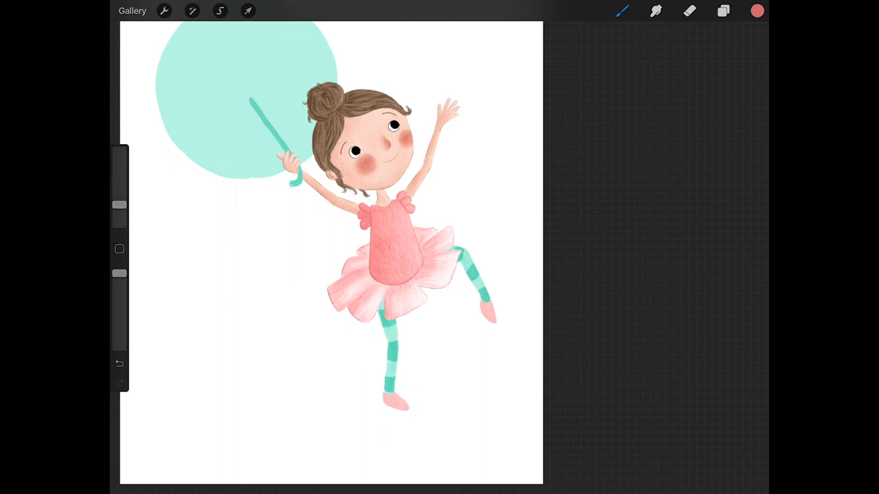
click(757, 10)
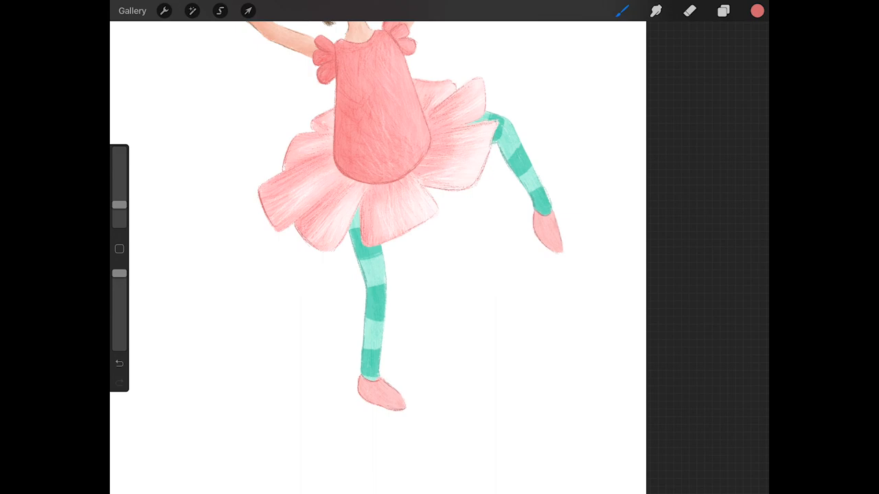
click(723, 10)
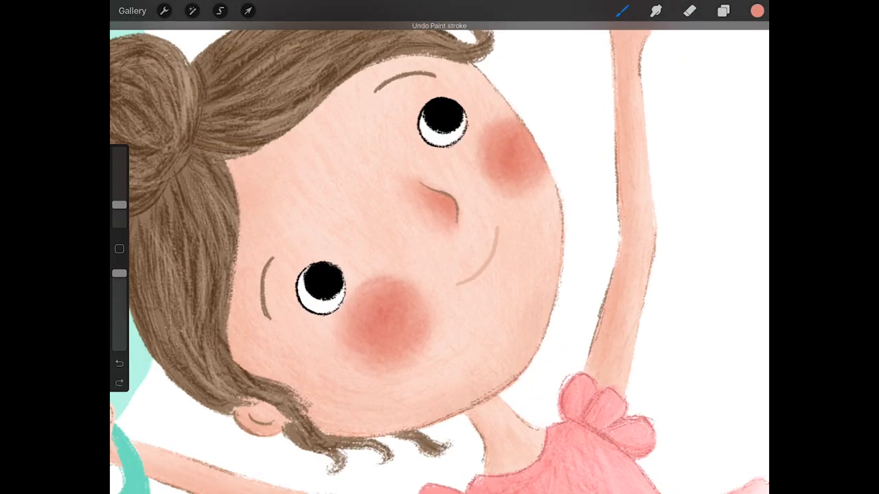
click(119, 363)
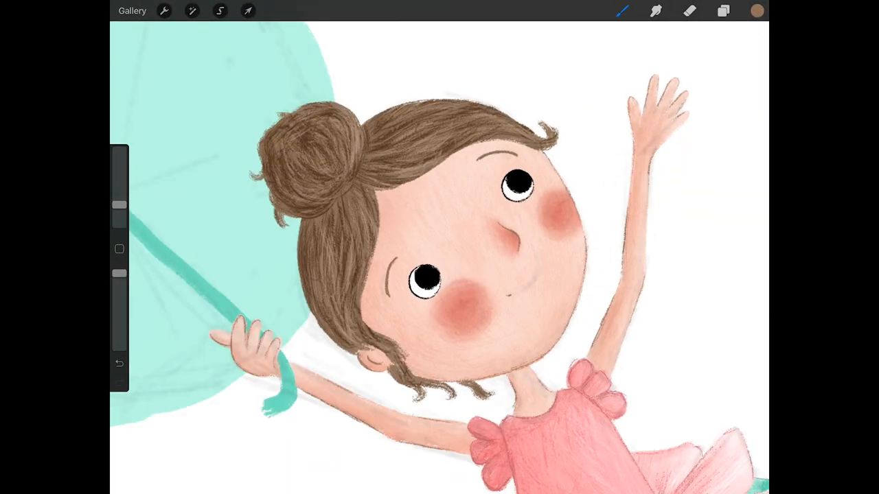
- Open the Layers panel and select the umbrella handle layer
click(722, 11)
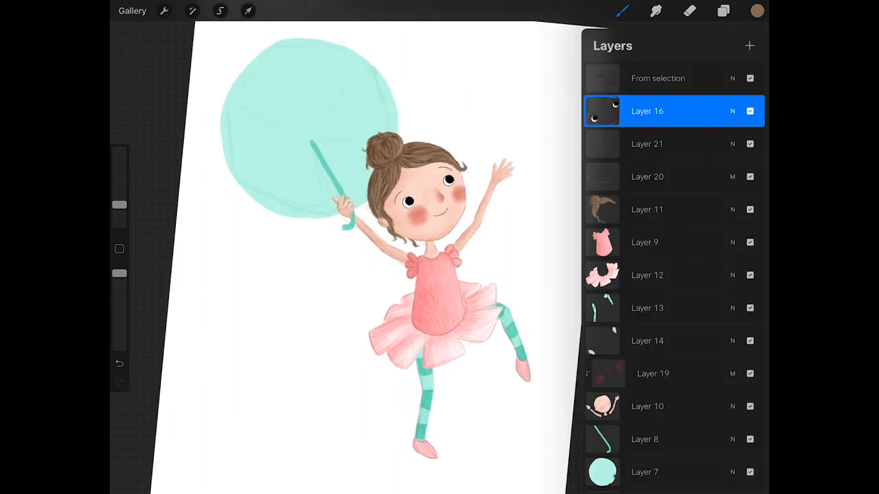
click(248, 10)
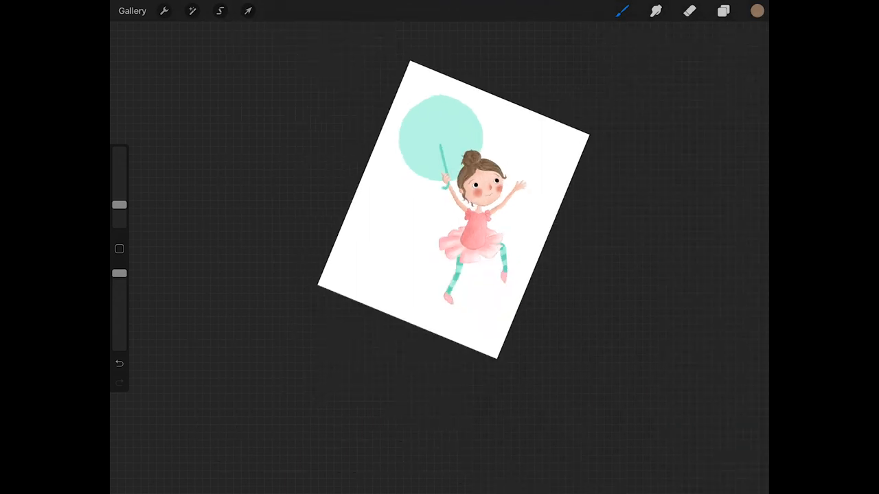
click(722, 10)
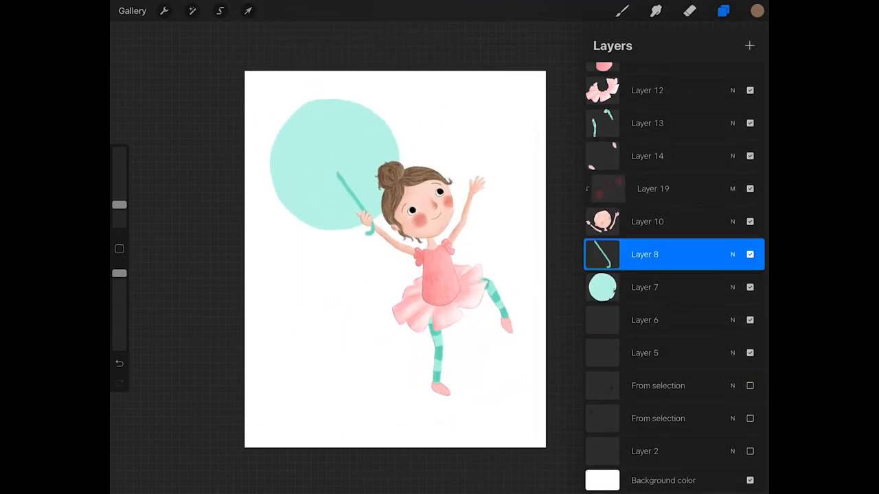
click(722, 10)
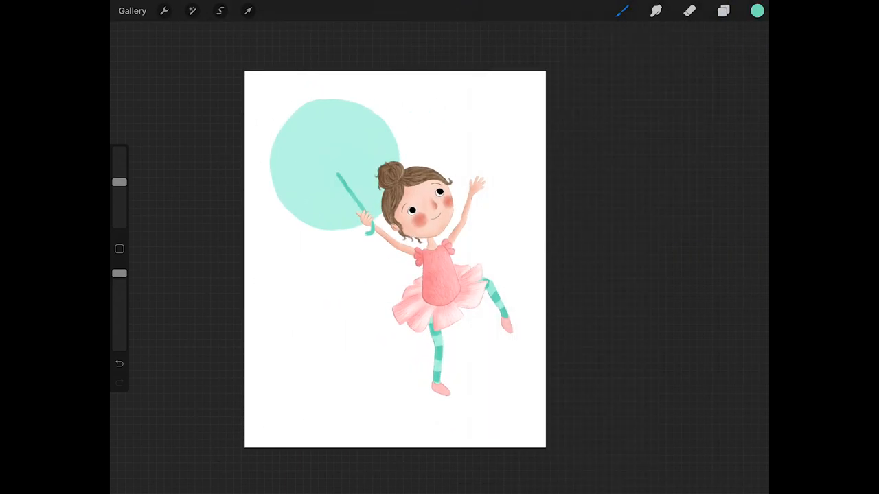
- Paint streaky radial texture onto the mint umbrella canopy
click(723, 10)
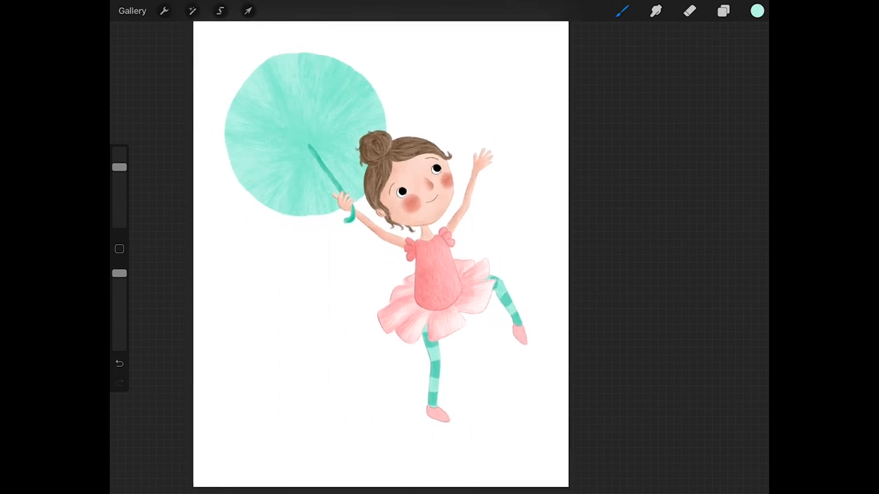
click(723, 10)
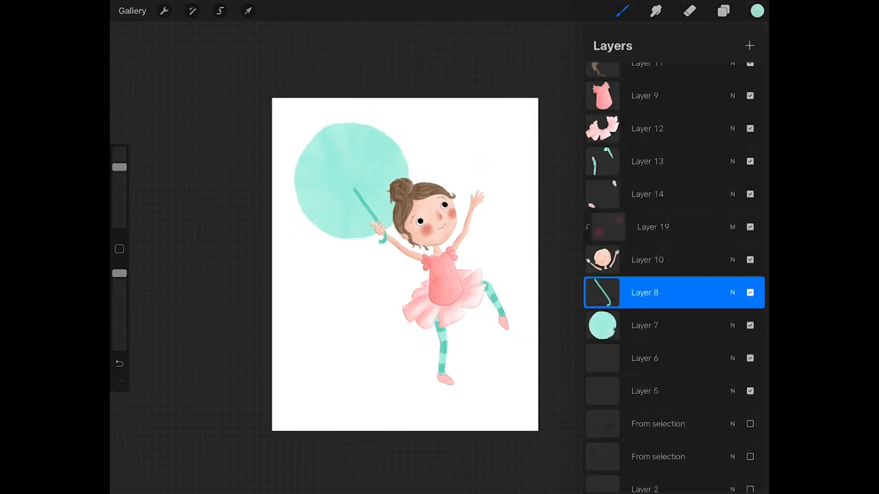
click(723, 10)
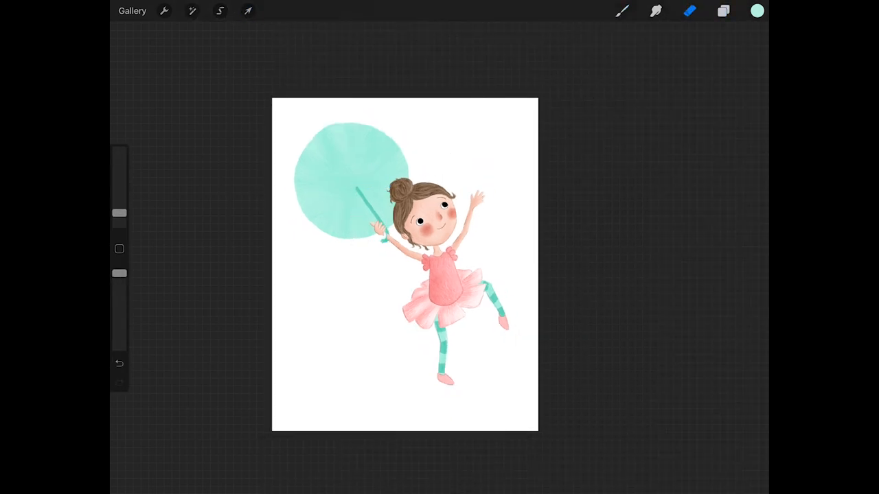
click(723, 11)
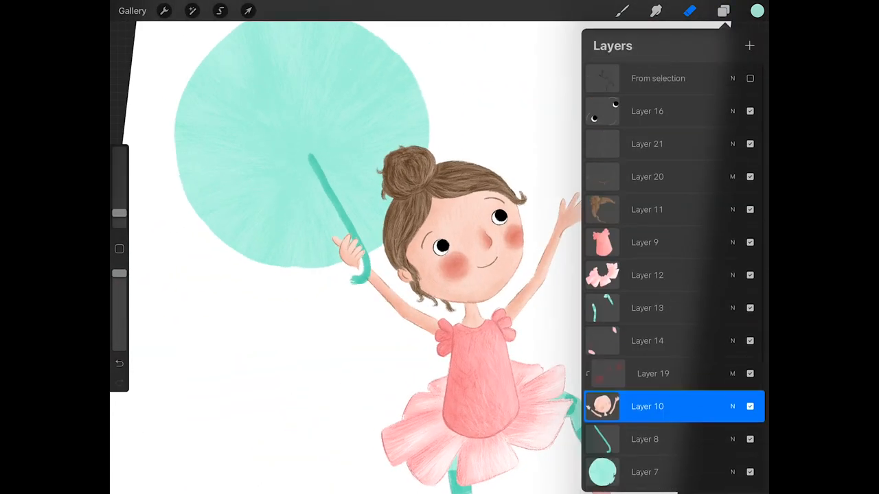
- Select the rib sketch layer and draw thin radial rib lines across the umbrella canopy
click(247, 10)
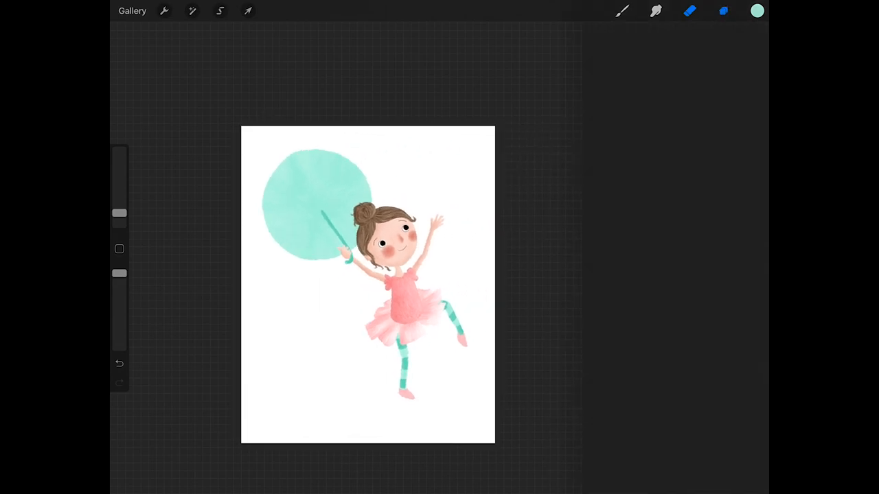
click(219, 11)
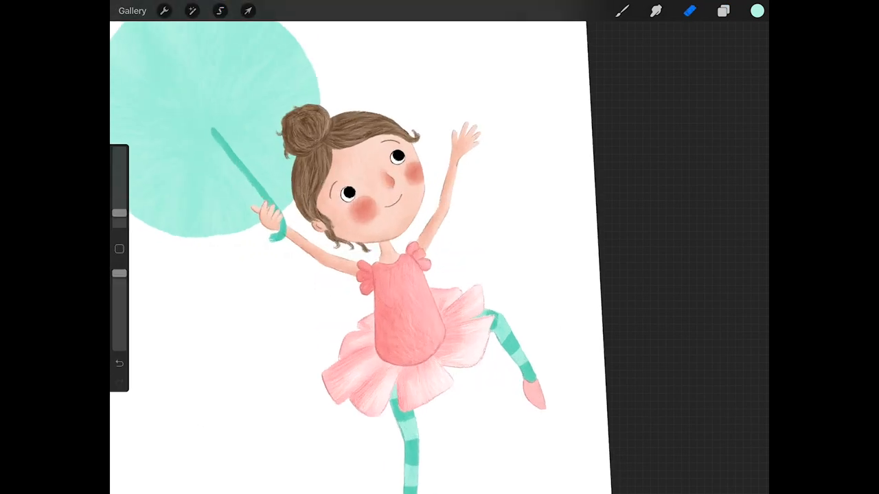
click(723, 10)
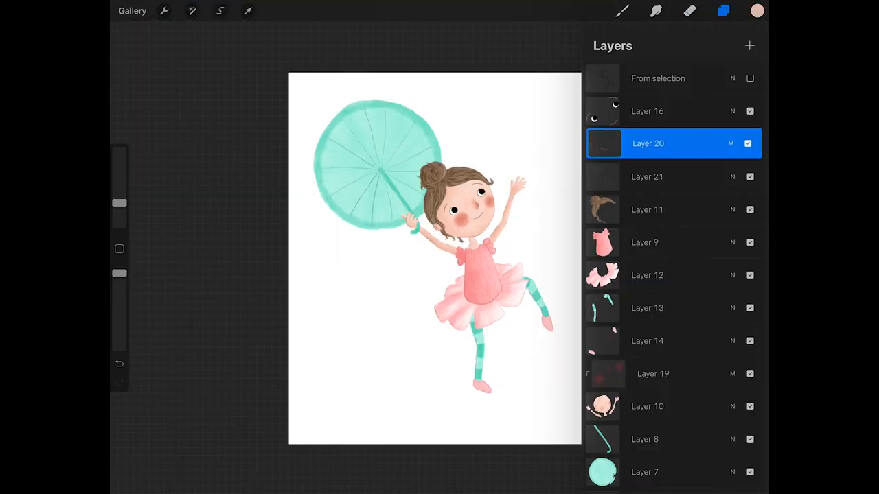
scroll(down, 3)
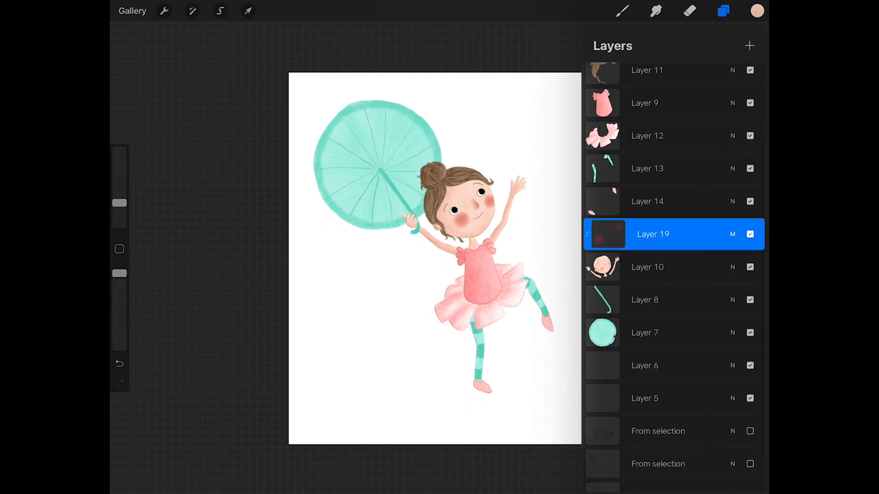
click(723, 10)
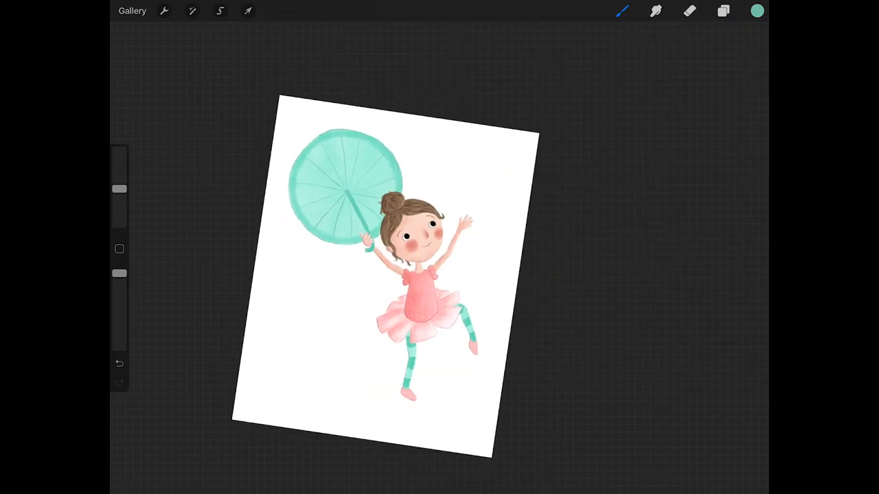
- Paint deeper pink shading on the tutu and blend it with the Smudge tool
click(723, 10)
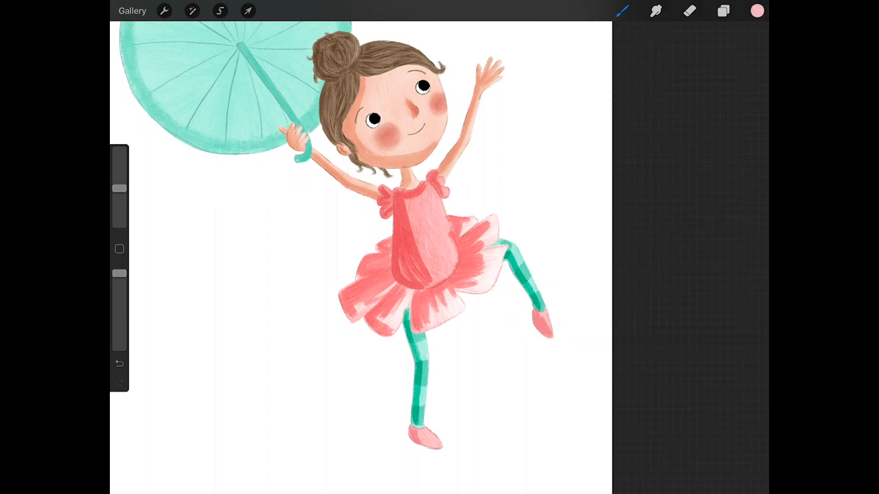
click(193, 11)
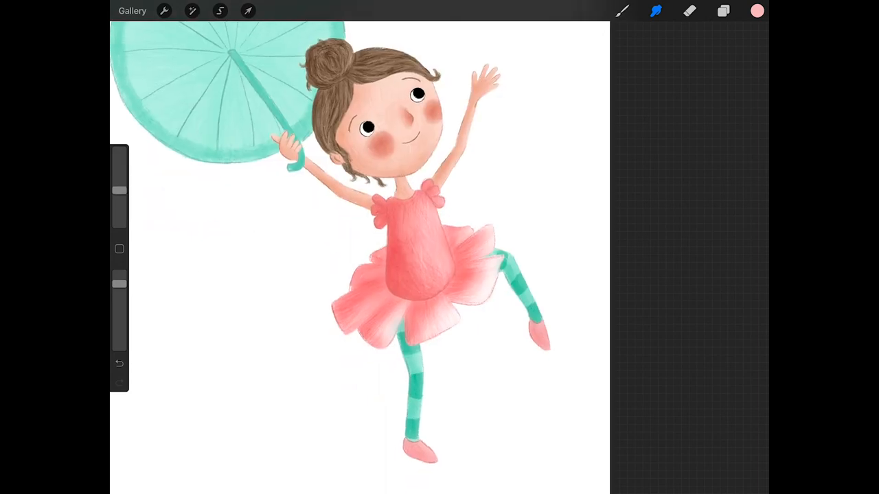
click(723, 10)
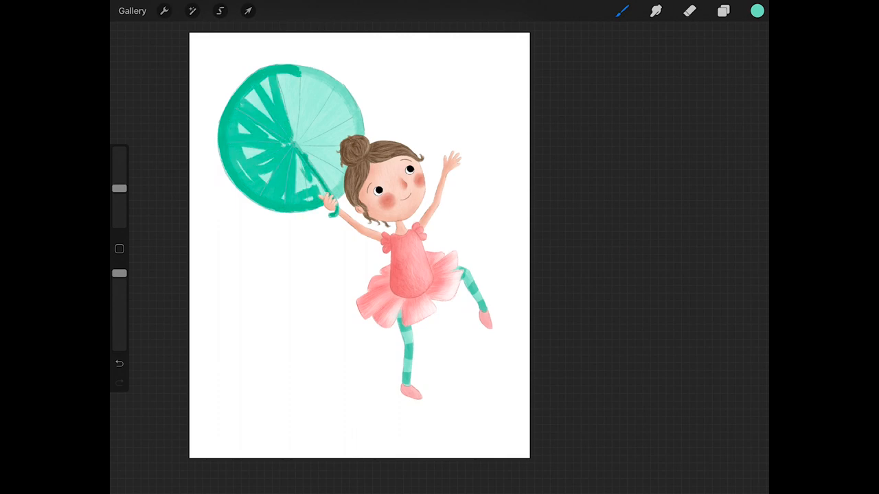
- Paint dark teal umbrella strokes and soften them with Gaussian Blur at about 9.8%
click(192, 10)
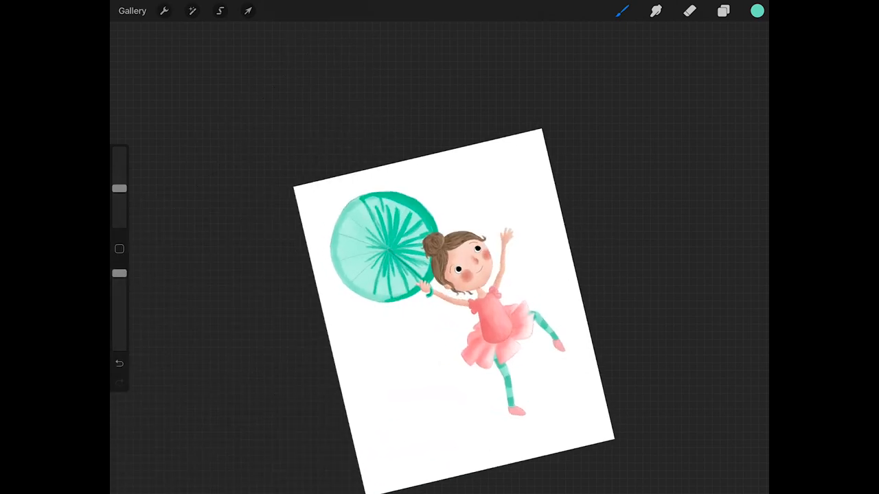
click(191, 10)
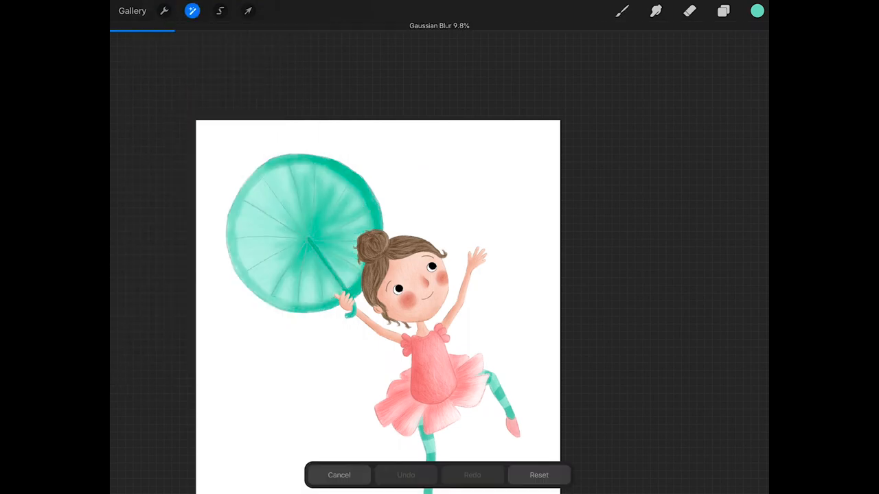
- Confirm the blur, then paint and smudge light teal shading over the umbrella canopy
click(723, 10)
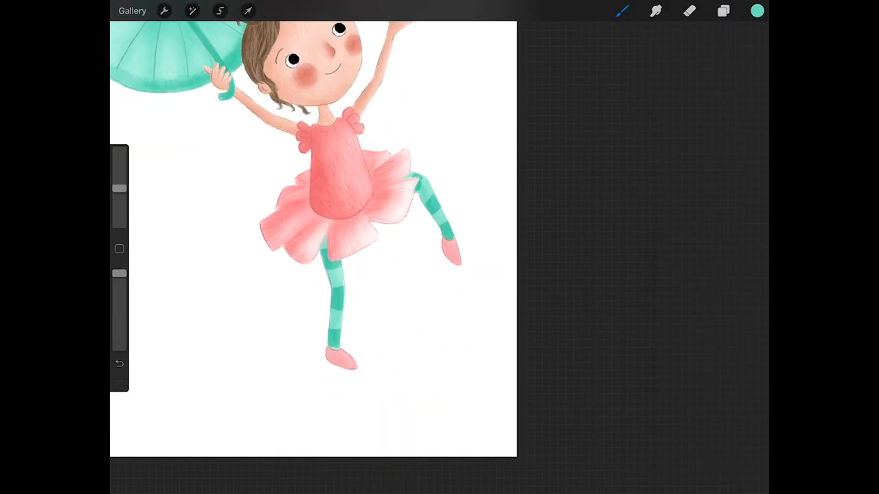
click(656, 10)
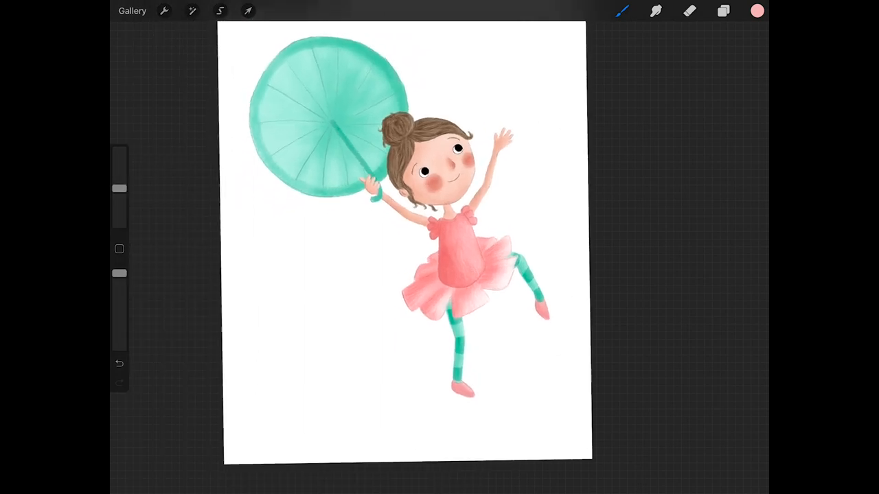
click(756, 11)
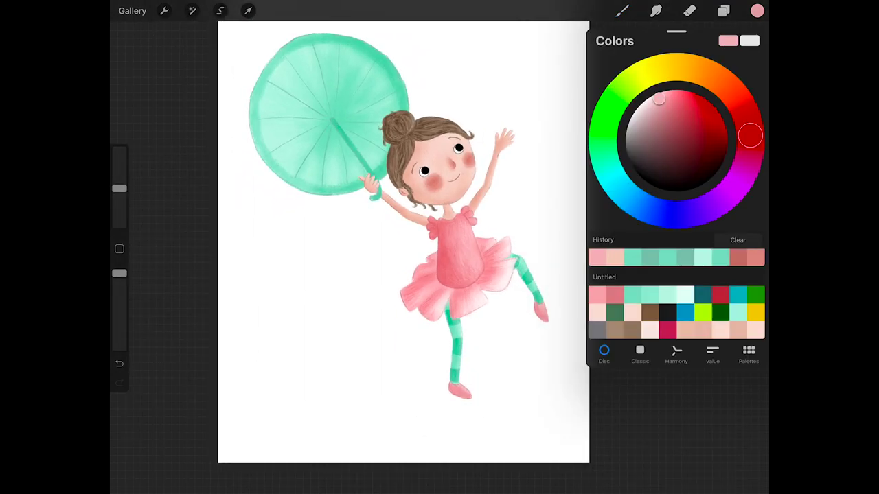
click(757, 10)
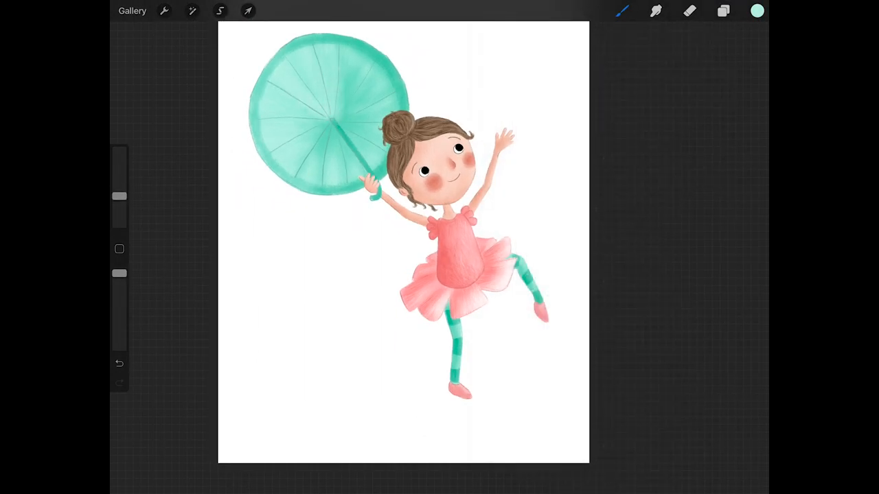
click(690, 11)
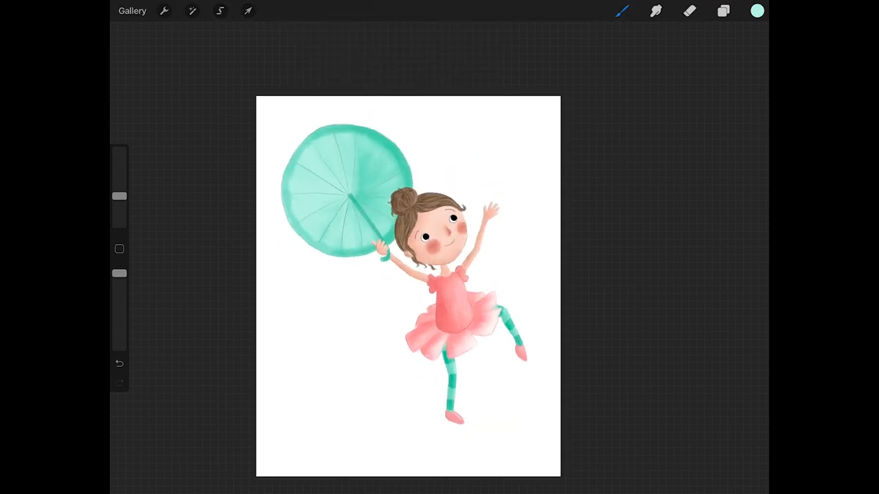
click(621, 10)
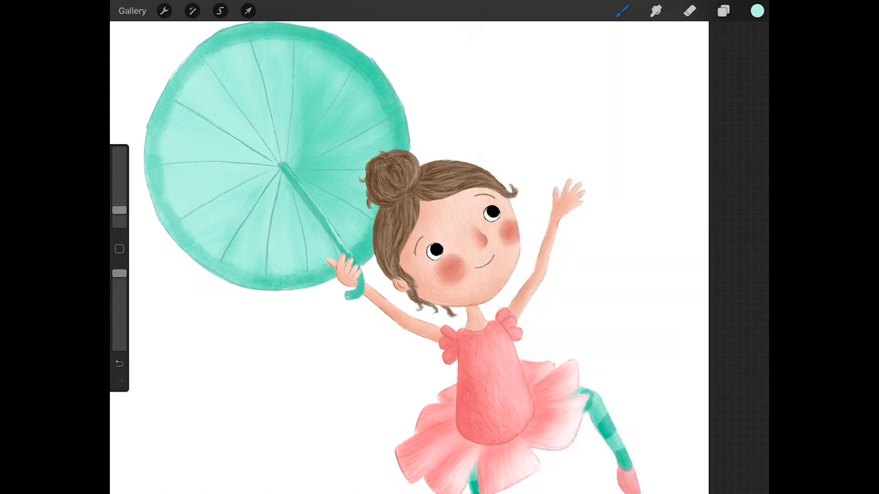
click(656, 11)
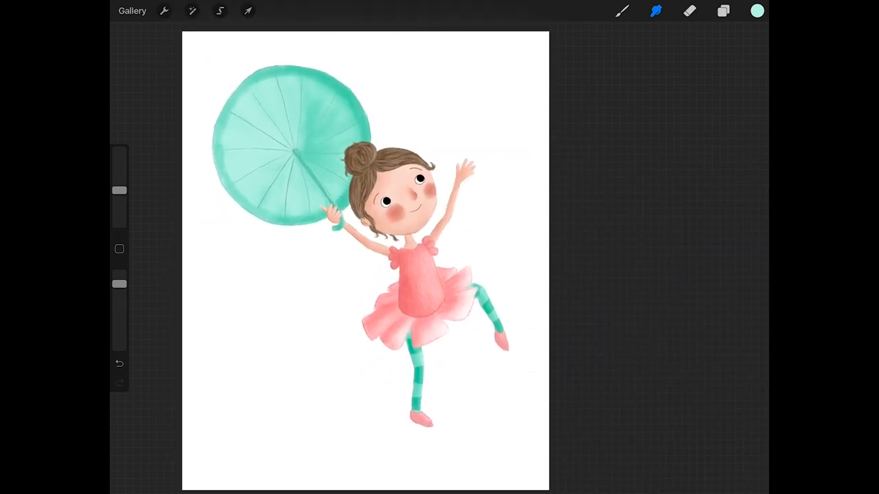
click(756, 10)
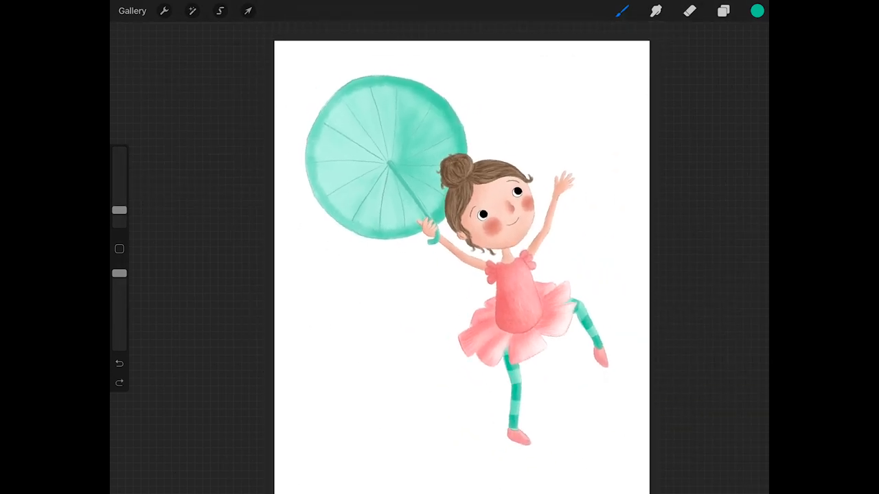
click(722, 10)
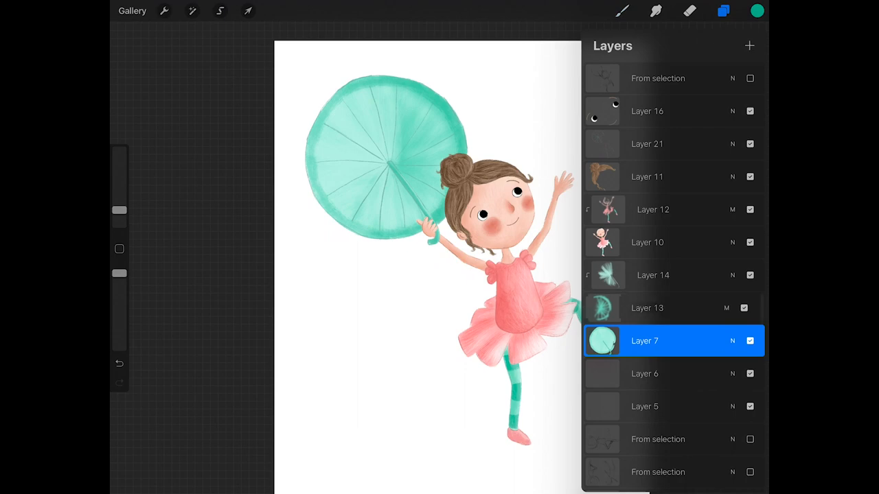
- Merge the umbrella rib and shading layers into Layer 7 and pick a deeper teal
scroll(down, 3)
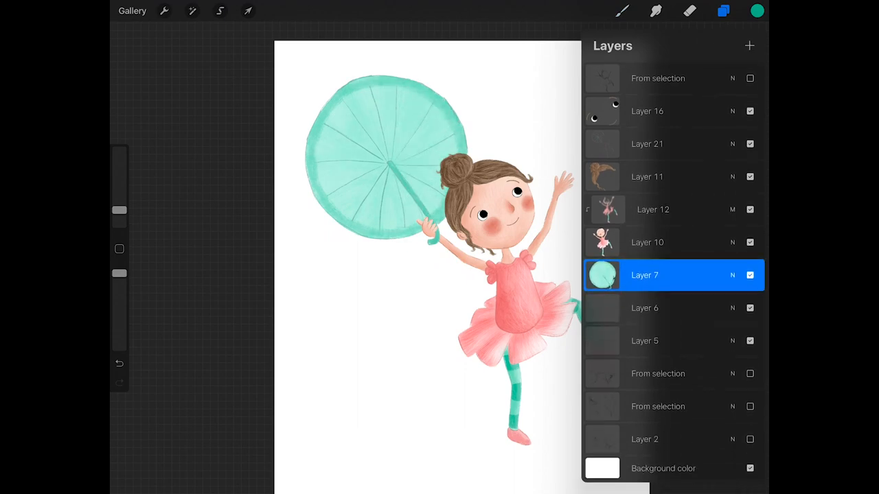
scroll(down, 3)
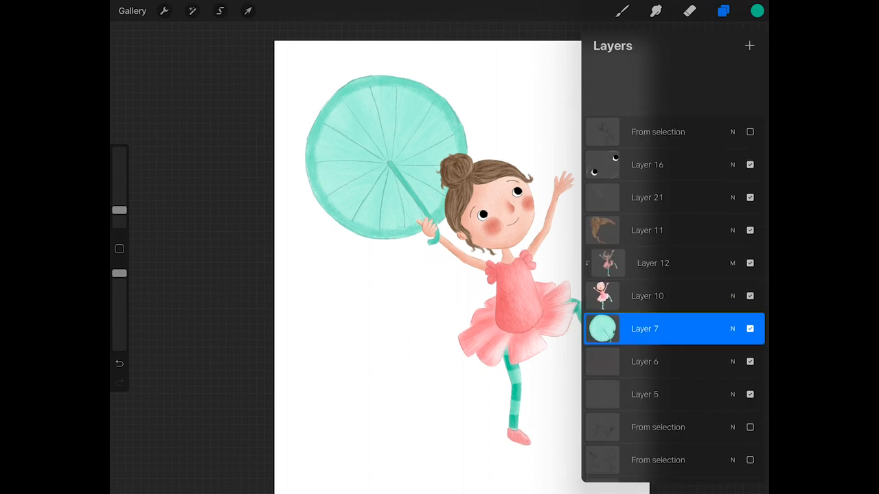
click(756, 10)
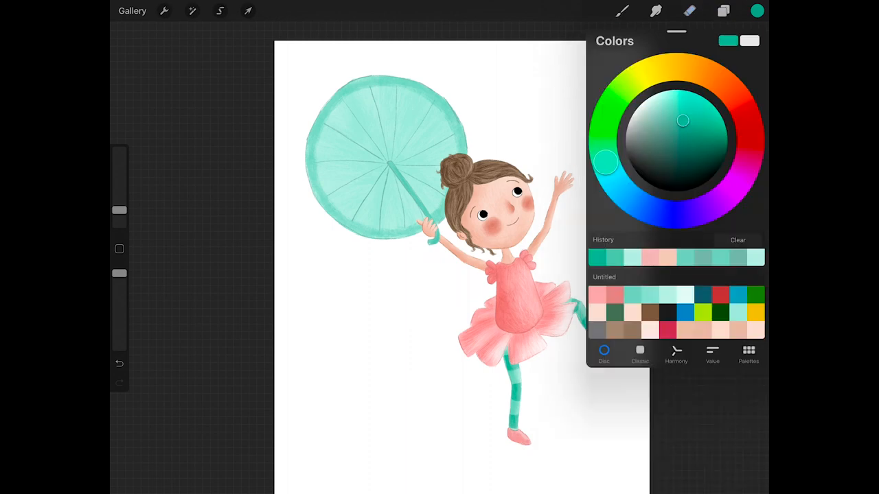
click(756, 11)
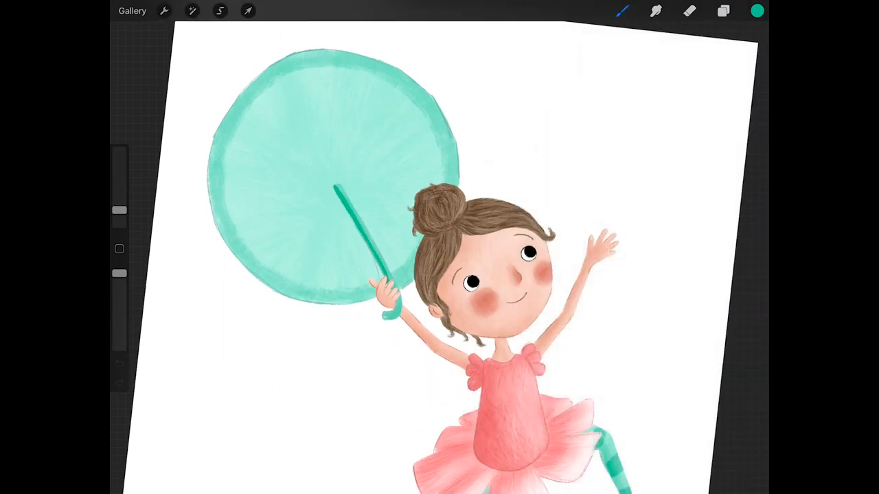
click(655, 10)
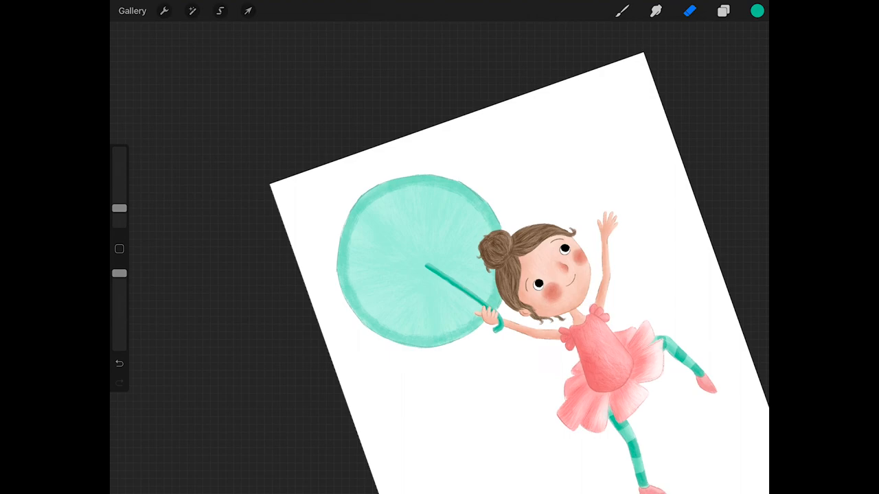
- Add Layer 15 above handle Layer 14 and enable Clipping Mask on it
click(621, 10)
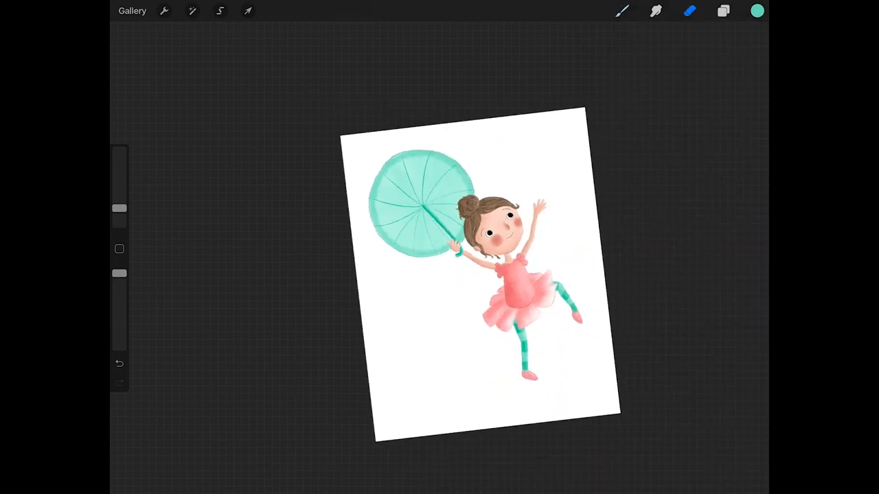
click(723, 10)
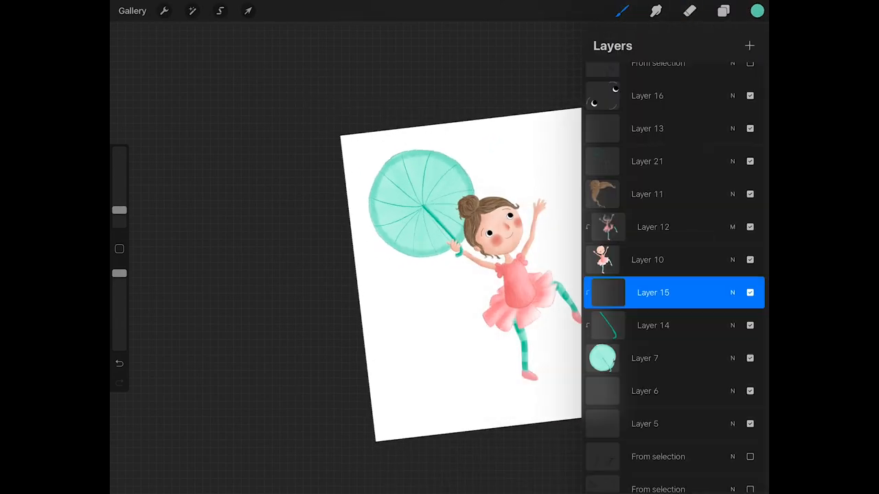
- Paint a soft darker teal crescent along the umbrella rim on a clipped Multiply layer
click(722, 11)
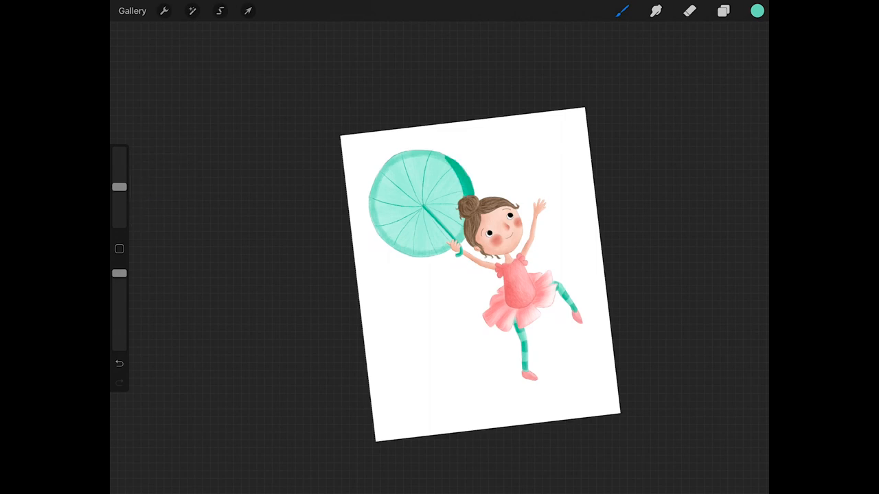
click(192, 10)
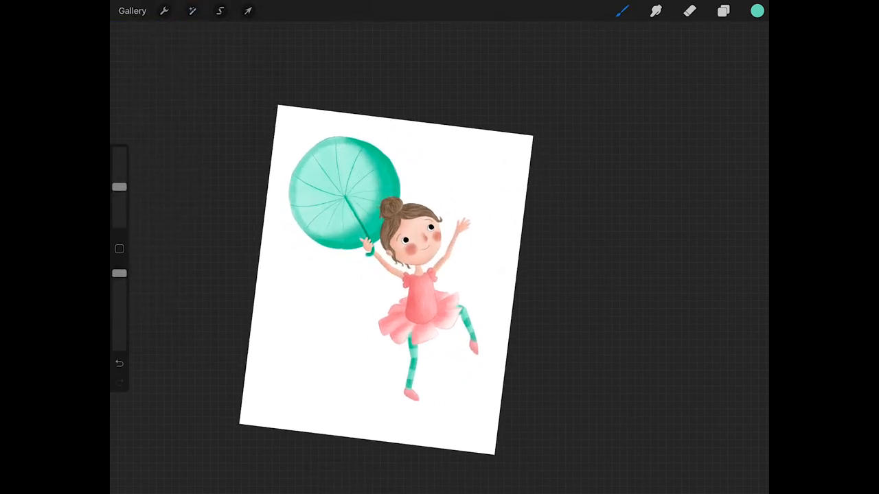
click(723, 11)
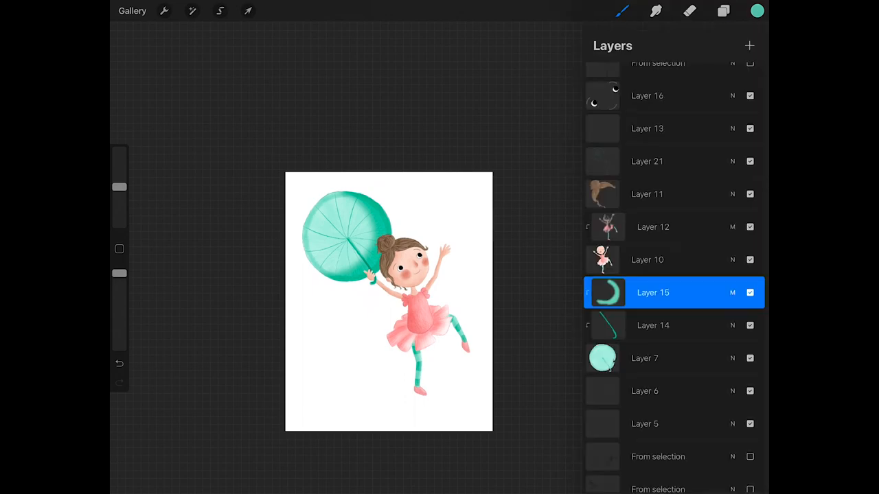
click(723, 10)
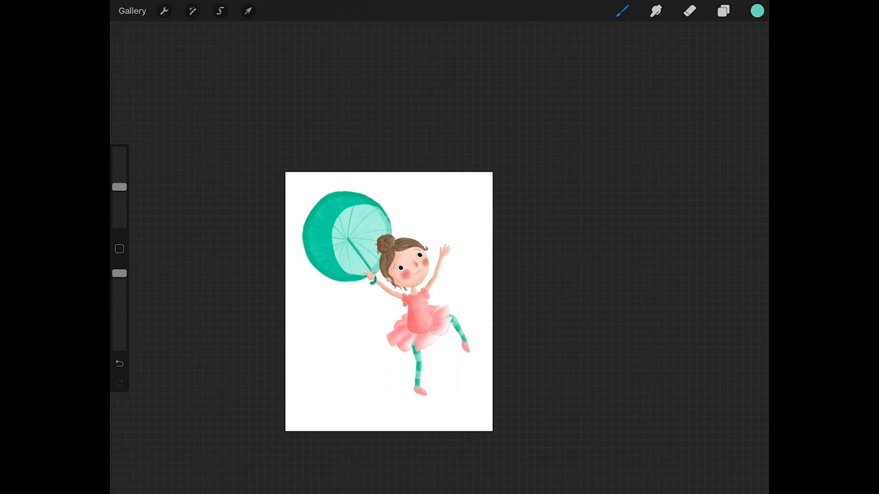
click(192, 10)
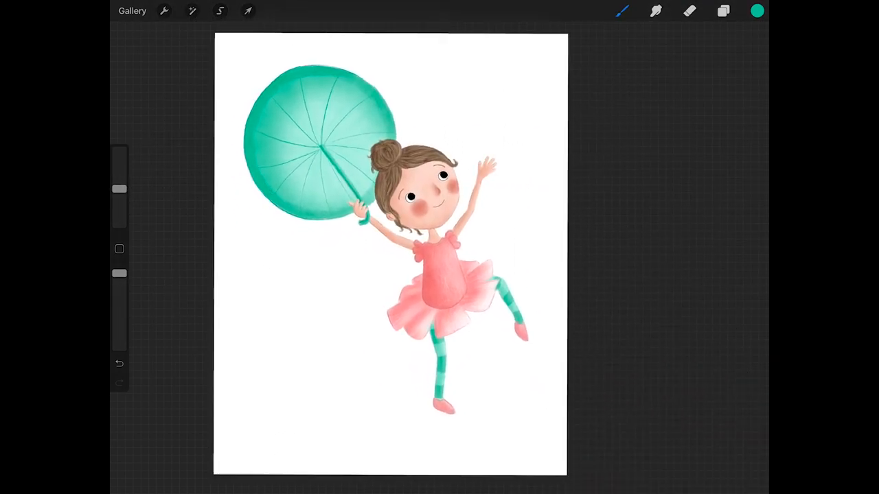
click(723, 10)
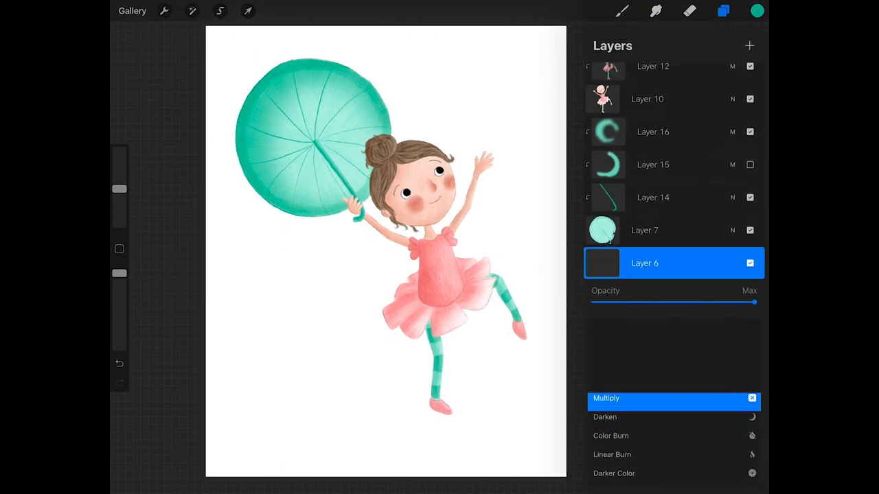
- Stamp pink texture on Multiply Layer 6 and paint a foot shadow on Layer 5
click(723, 10)
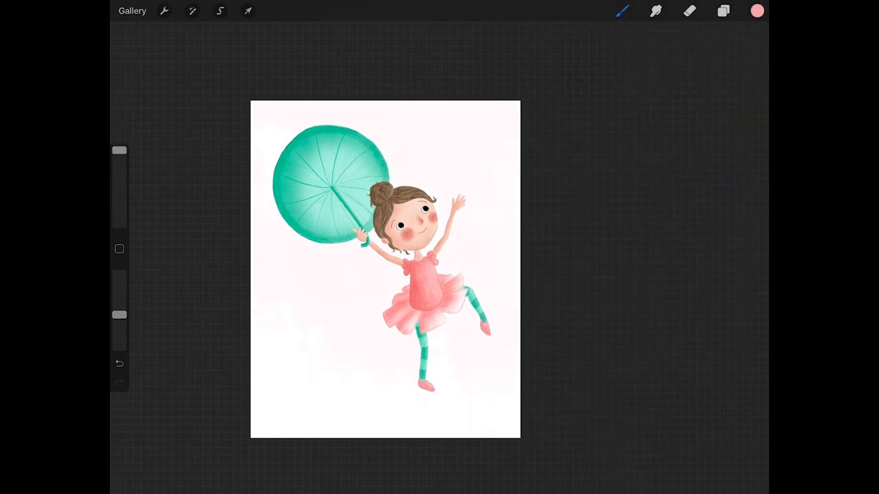
click(723, 10)
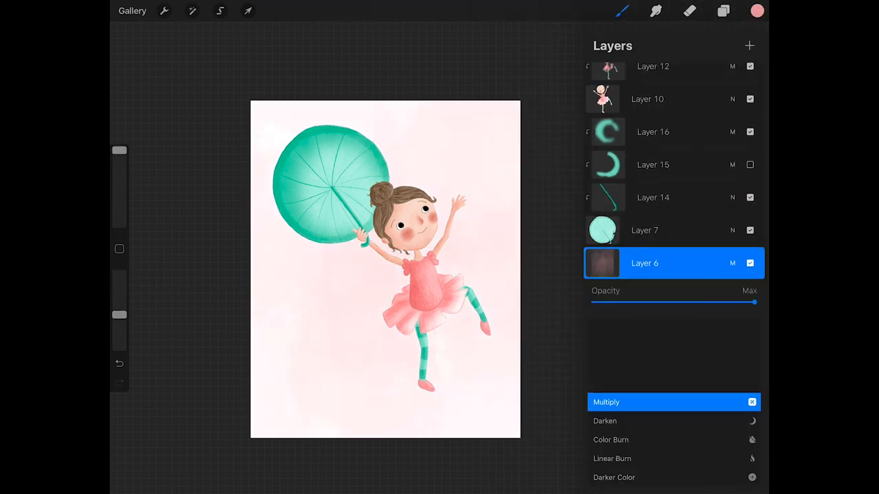
click(722, 11)
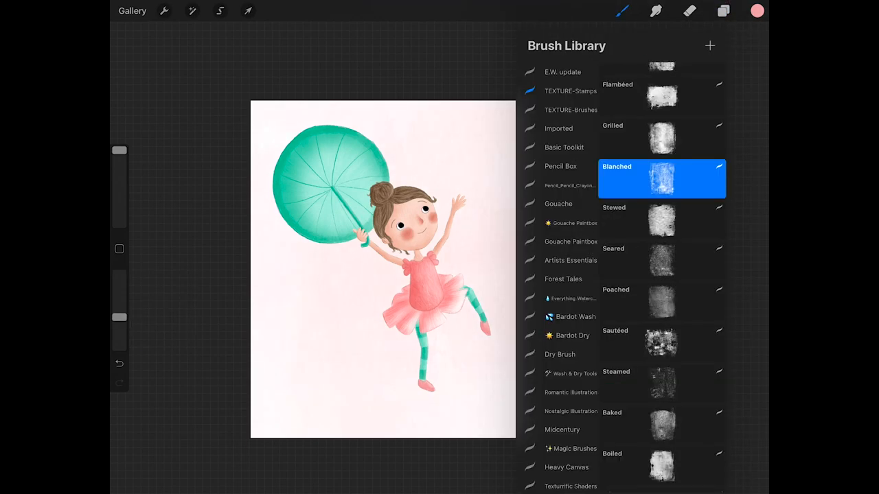
click(723, 10)
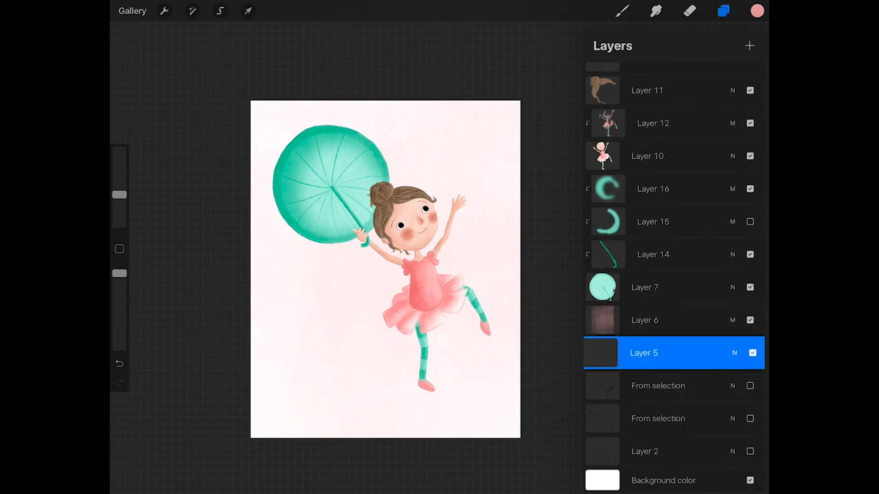
click(731, 353)
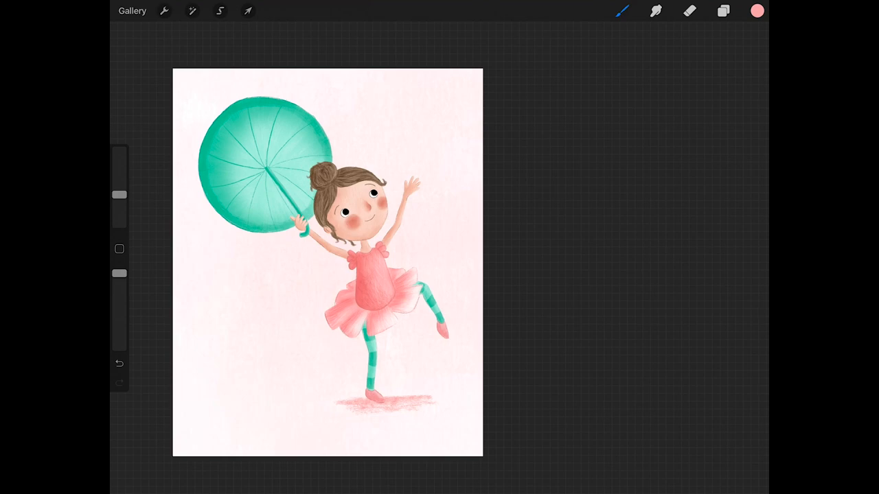
click(191, 10)
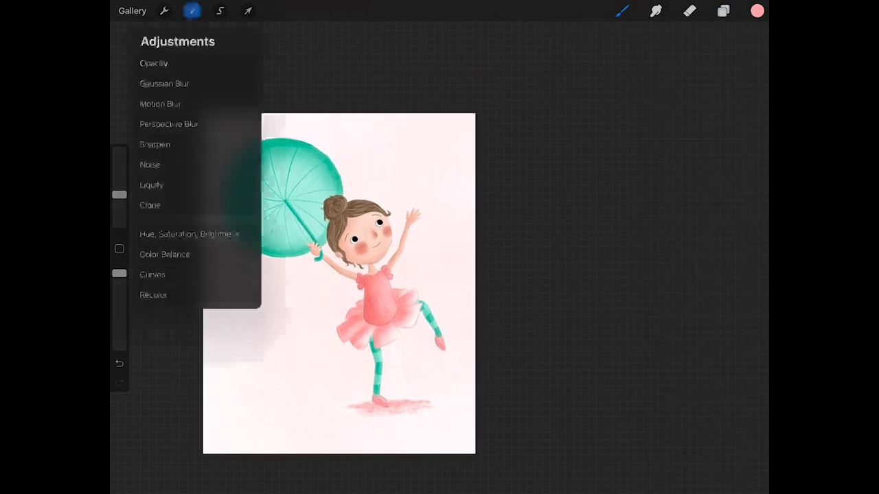
- Soften the foot shadow with a Gaussian Blur of about 2.8%
click(190, 234)
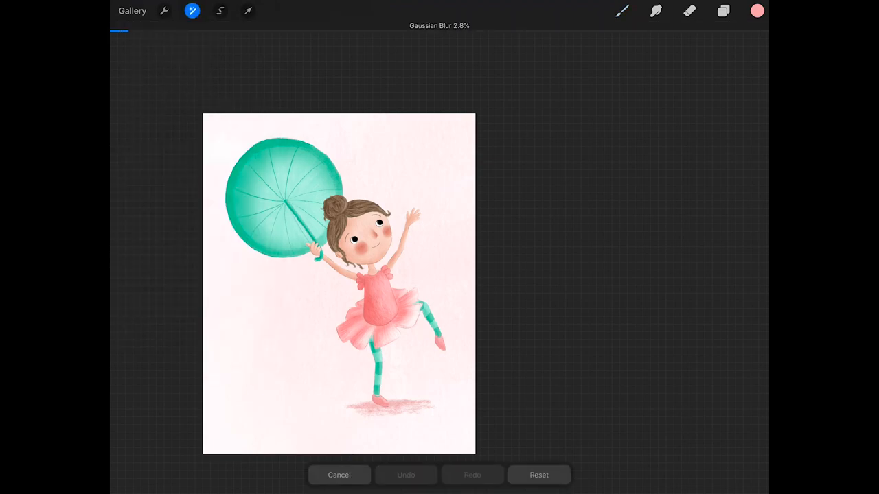
click(722, 10)
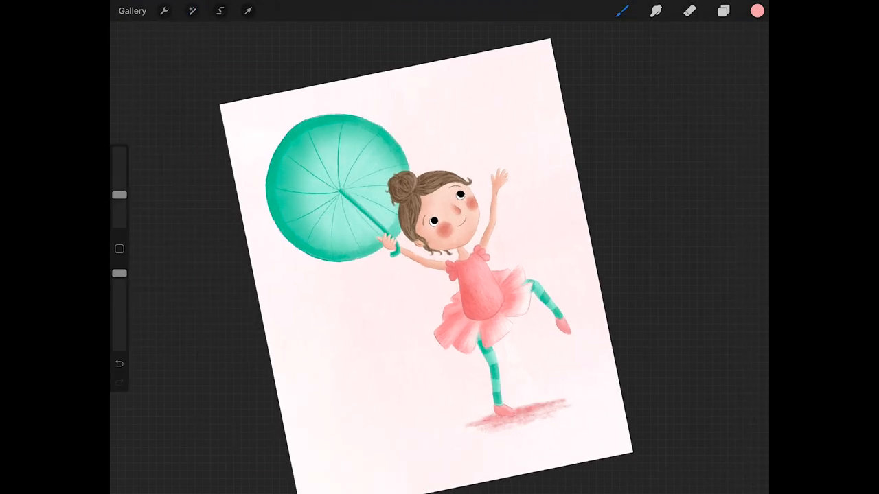
click(723, 11)
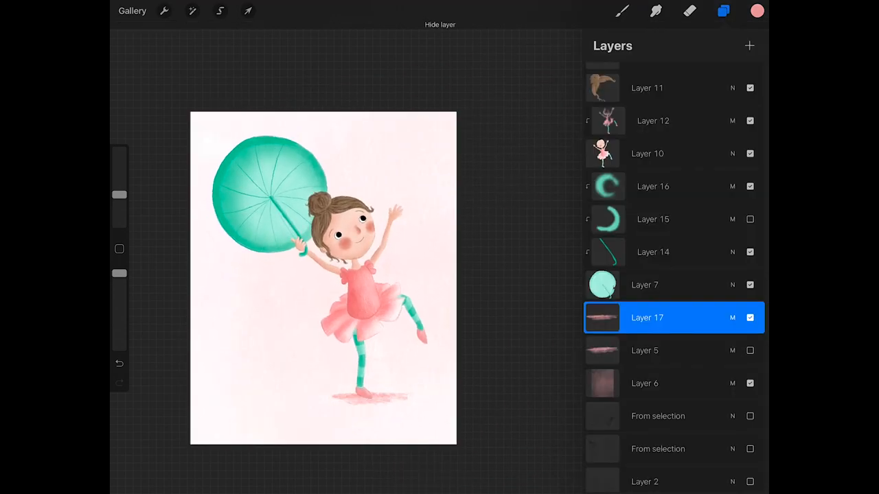
click(723, 11)
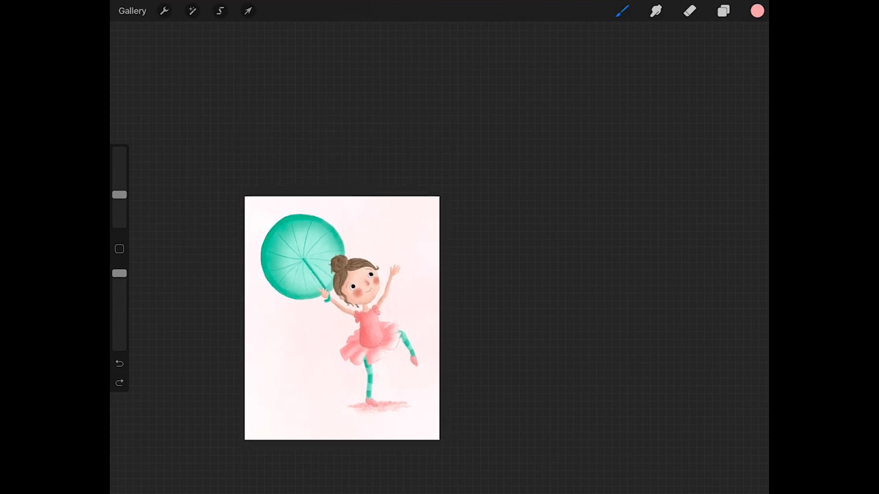
- Duplicate the foot shadow layer to strengthen the shadow
click(192, 10)
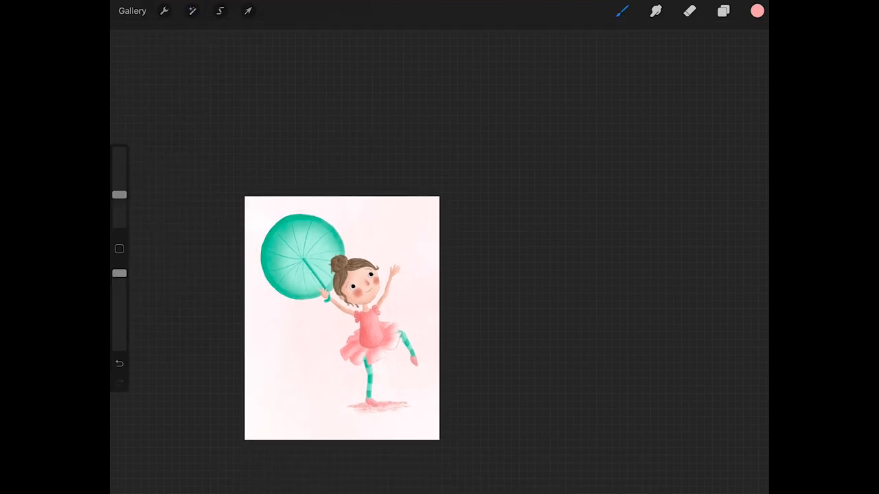
click(723, 10)
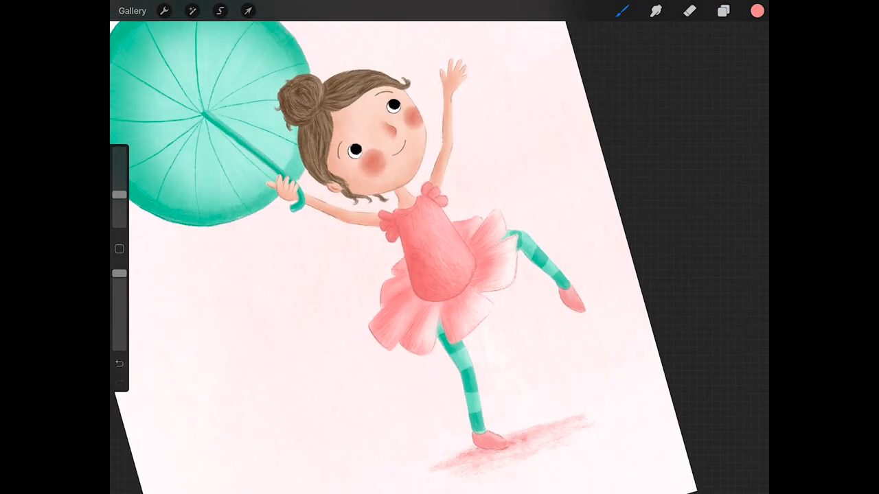
click(723, 11)
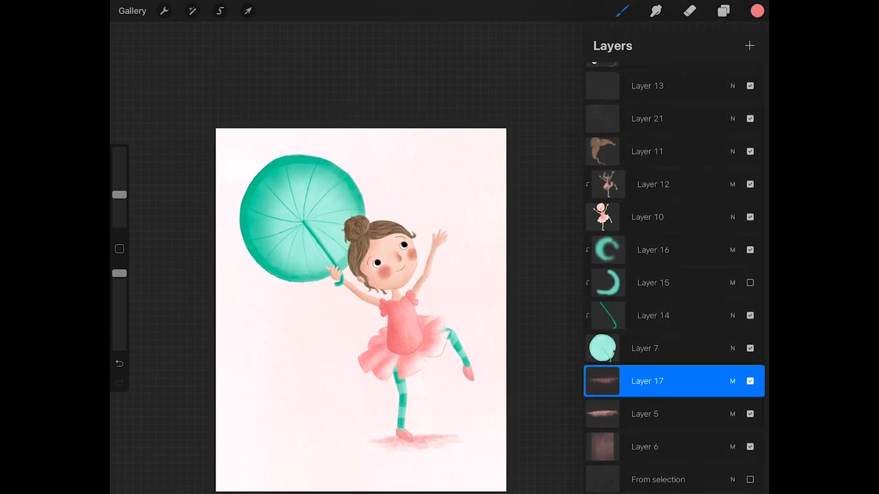
click(756, 10)
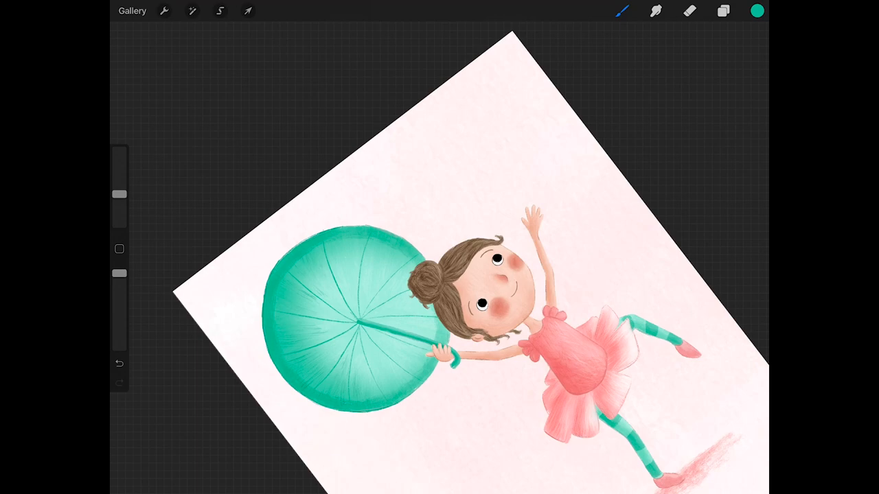
- Add new layers with Clipping Mask enabled above the umbrella
click(690, 10)
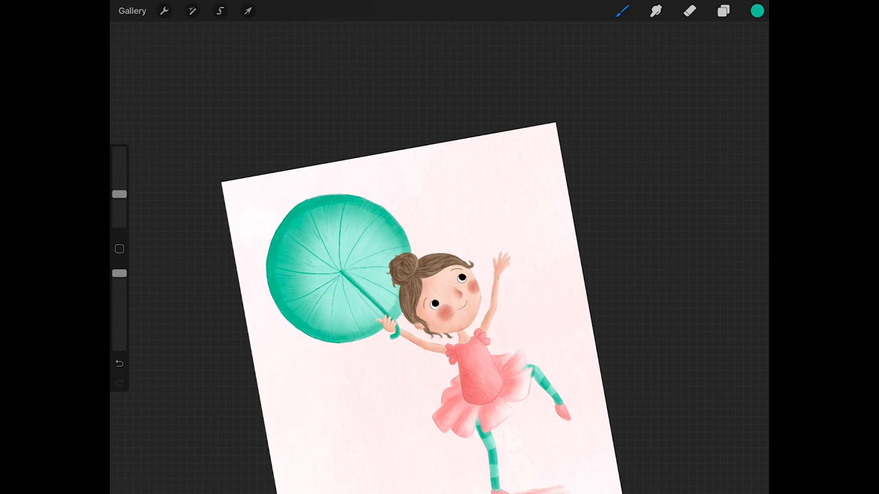
click(723, 11)
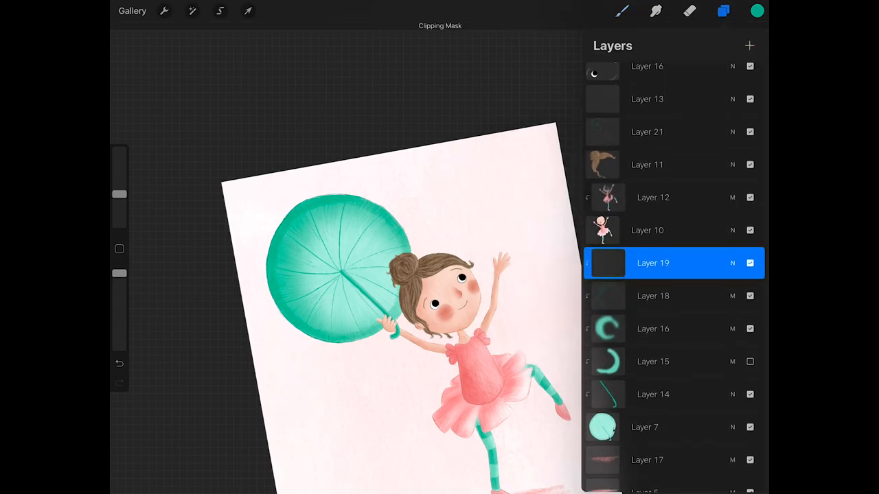
click(722, 10)
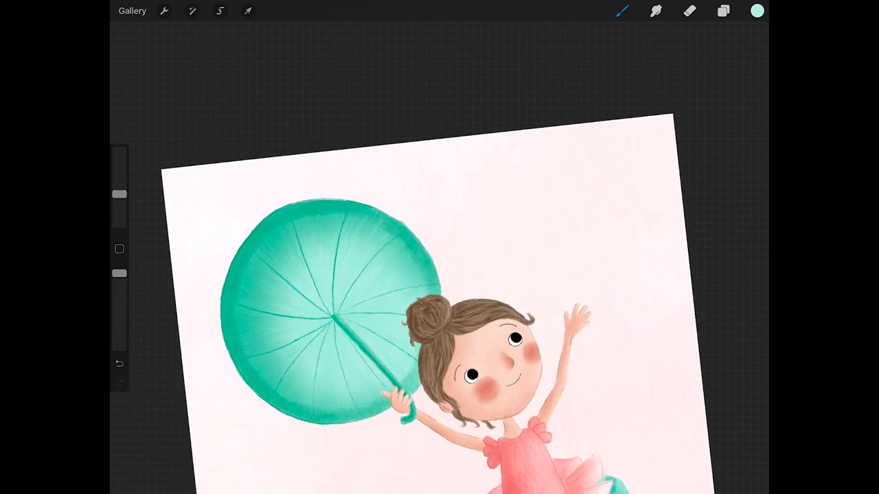
click(756, 10)
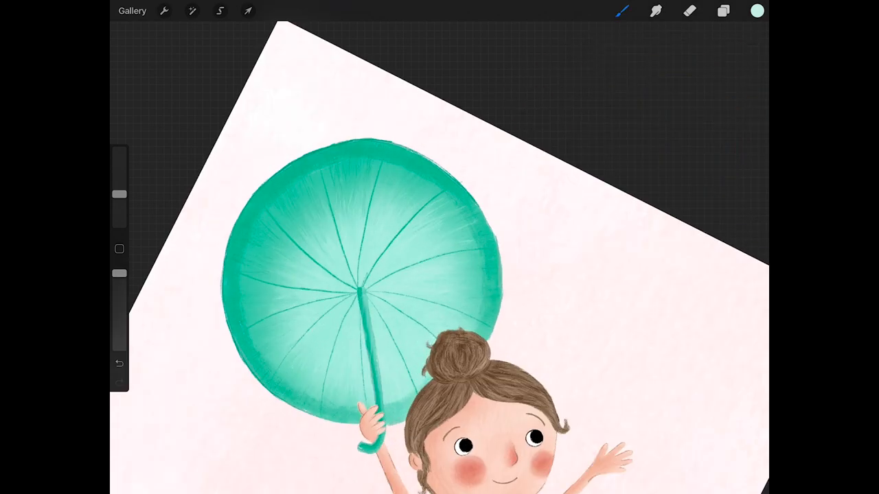
- Paint pale teal highlights along the umbrella canopy and ribs
click(690, 10)
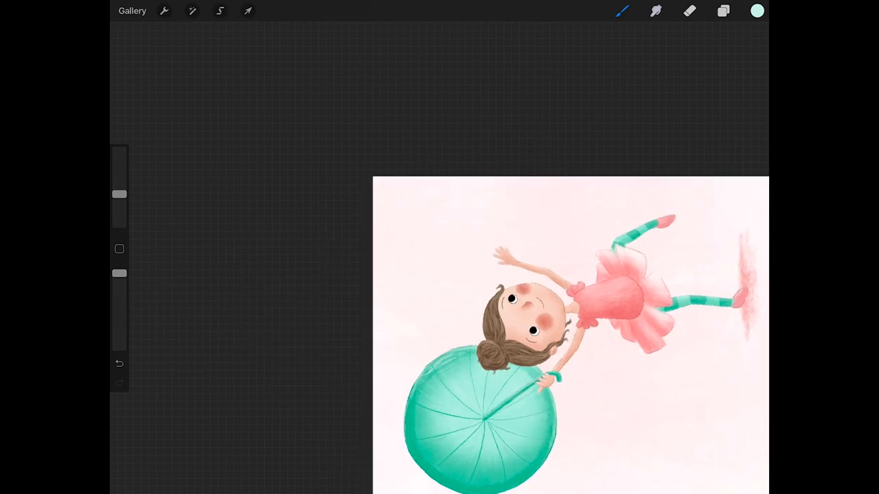
click(119, 363)
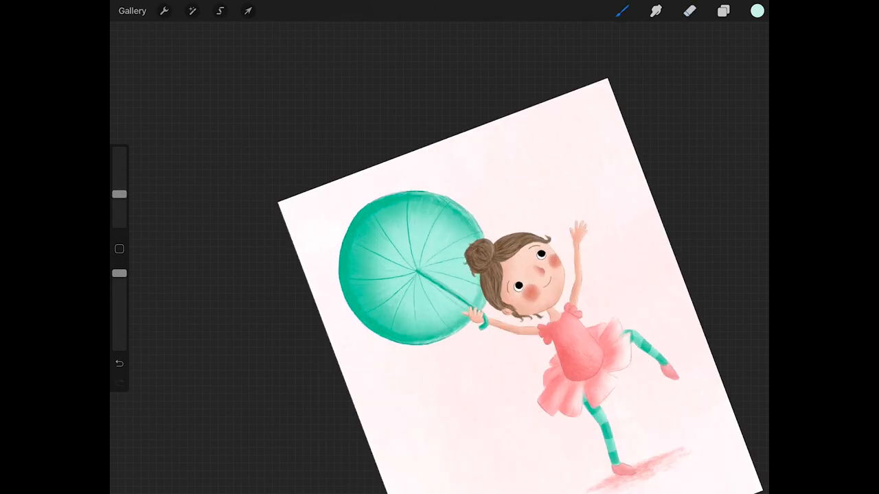
click(722, 11)
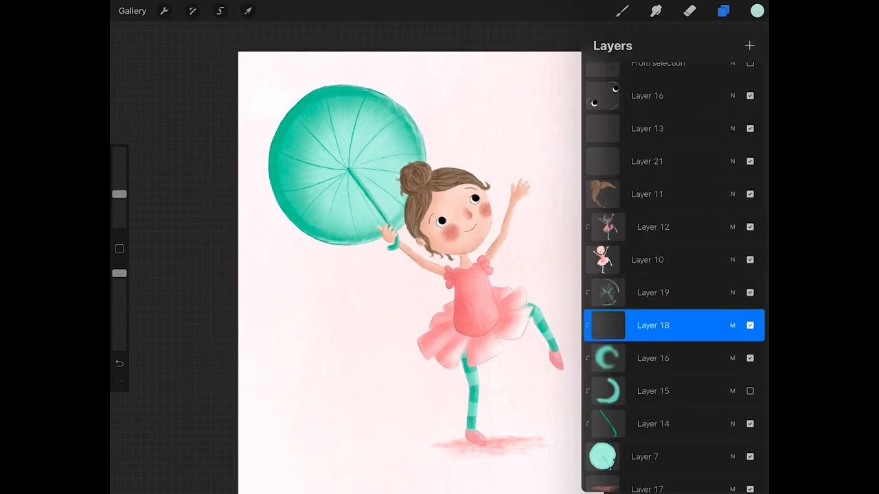
click(723, 10)
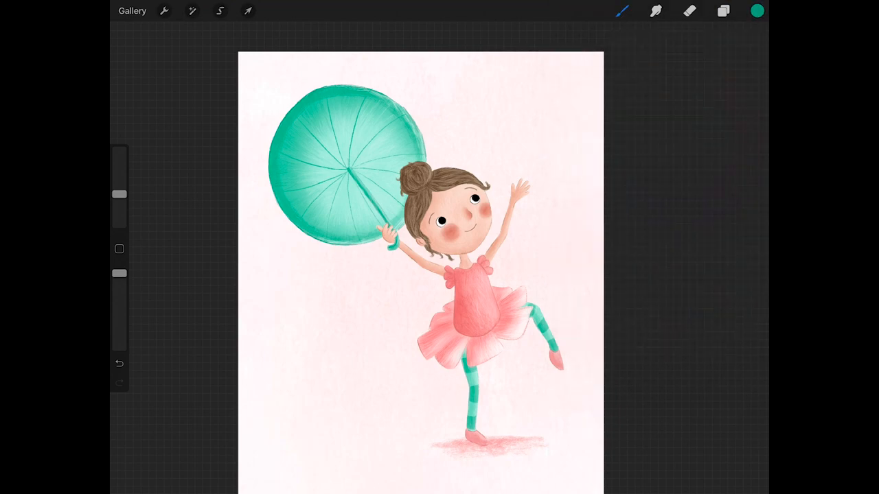